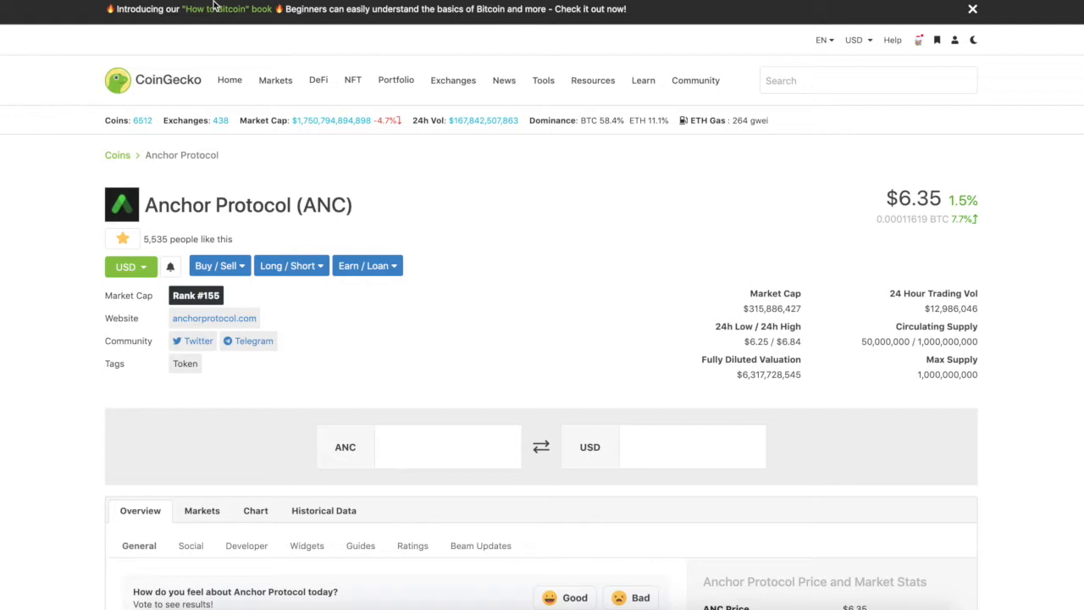
# Step: Widen the ANC price chart to 14 days then 90 days and review the markets table below
pyautogui.scroll(-3)
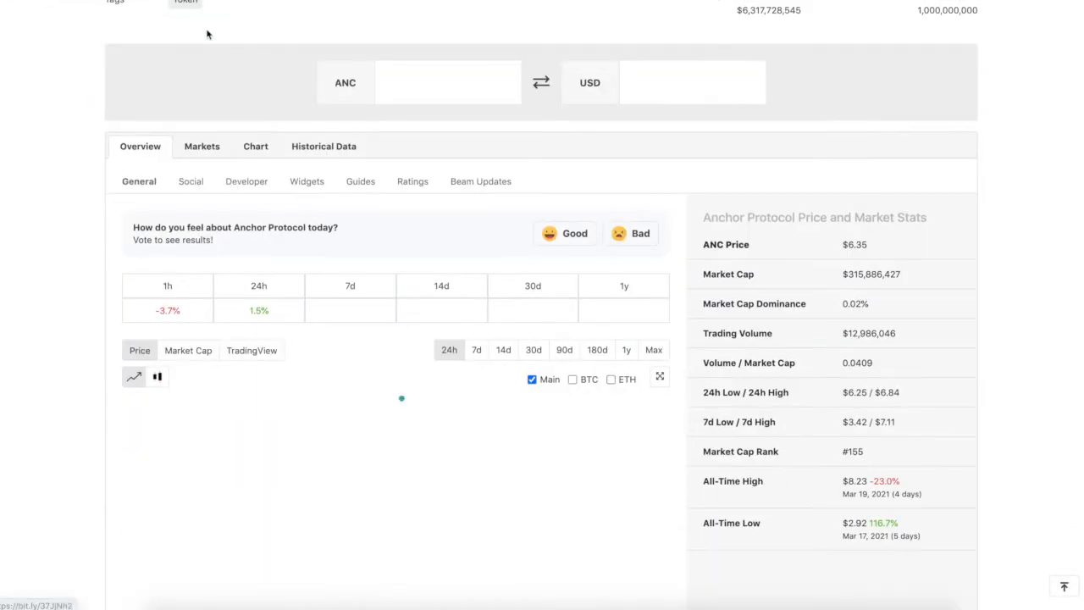
pyautogui.scroll(-3)
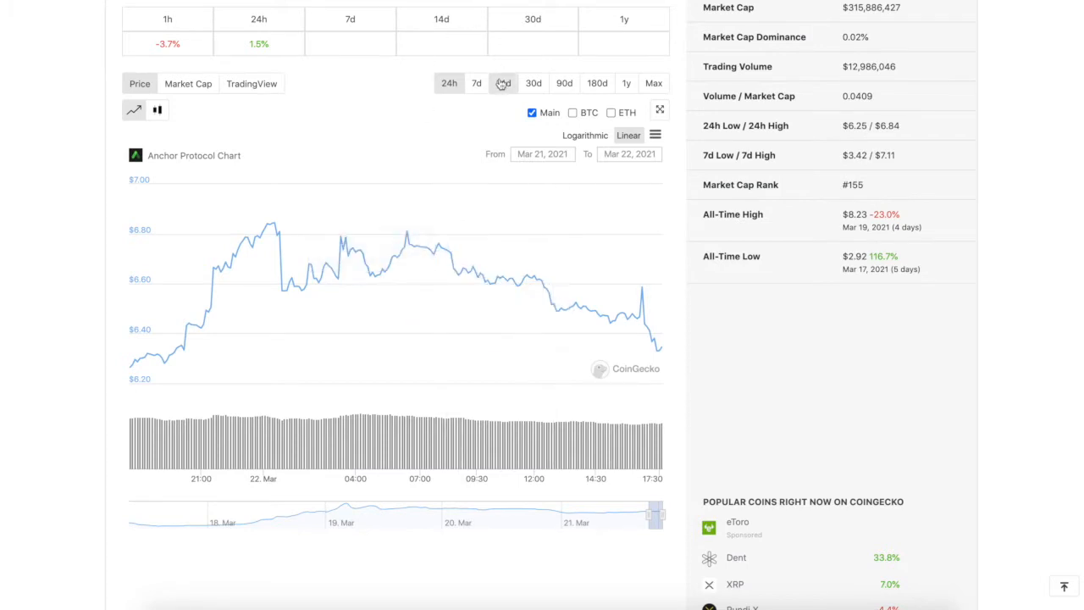
pyautogui.click(503, 82)
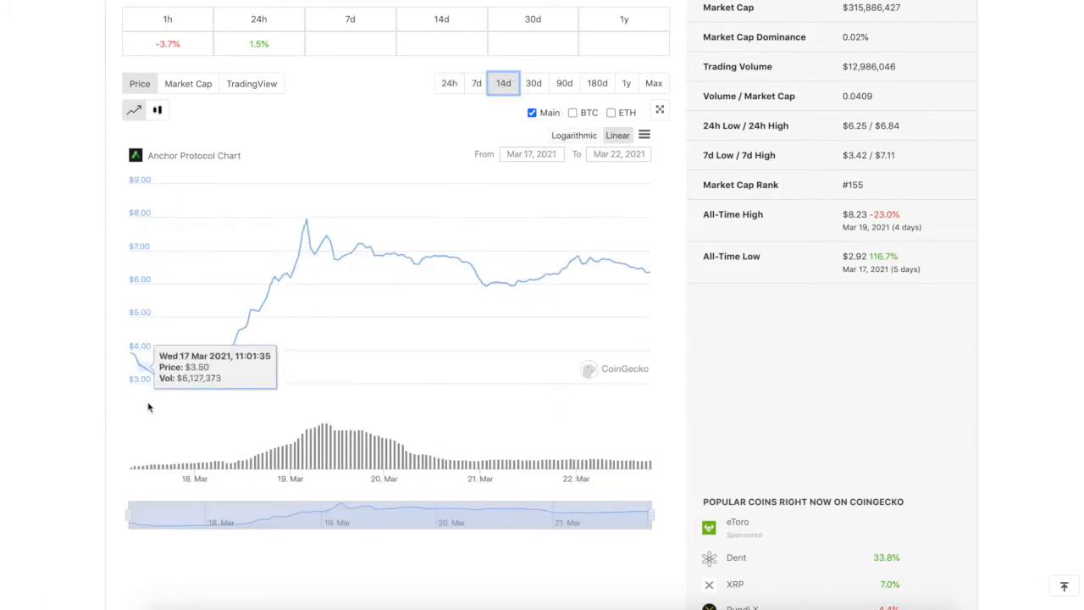
pyautogui.click(563, 83)
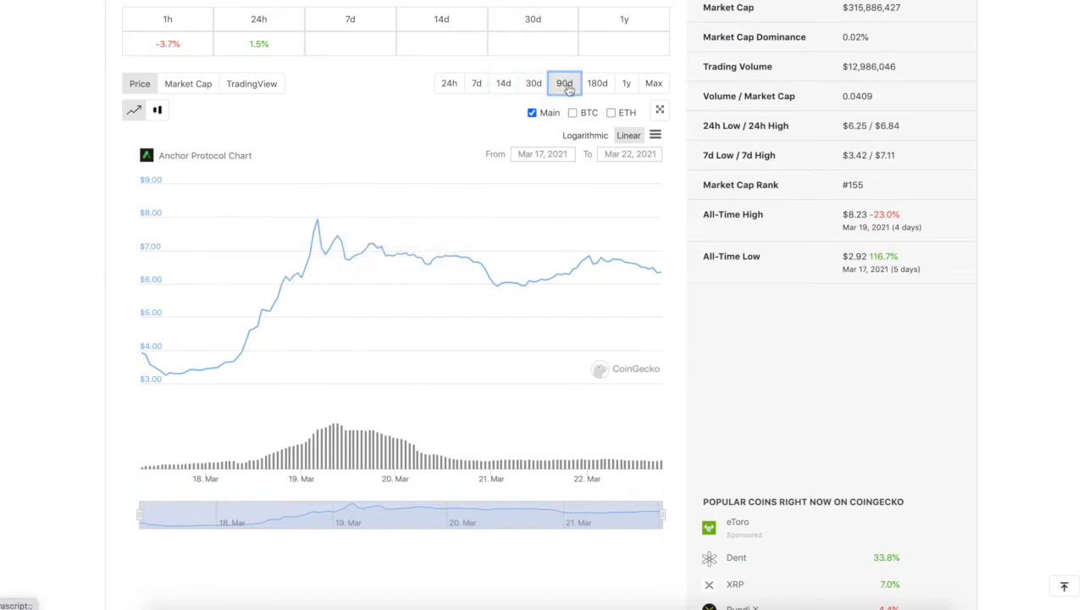
pyautogui.scroll(-3)
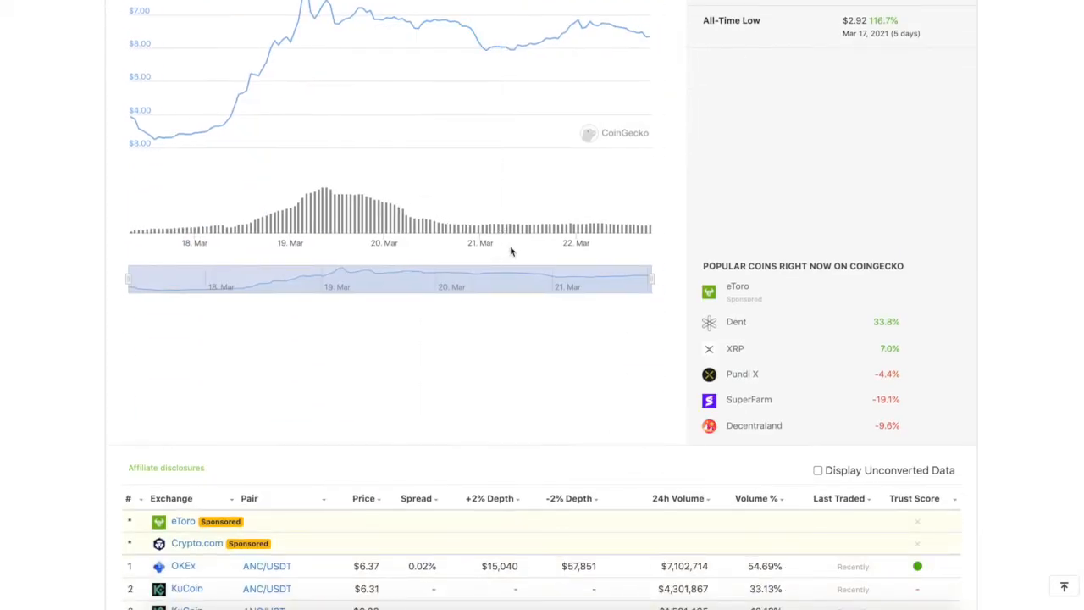
pyautogui.scroll(-3)
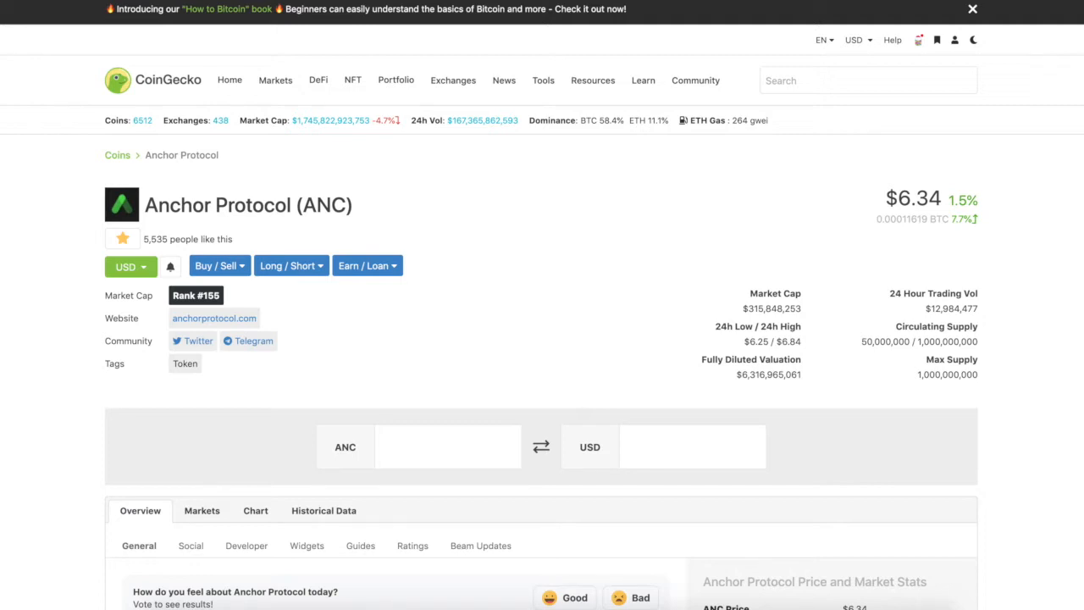
pyautogui.scroll(-3)
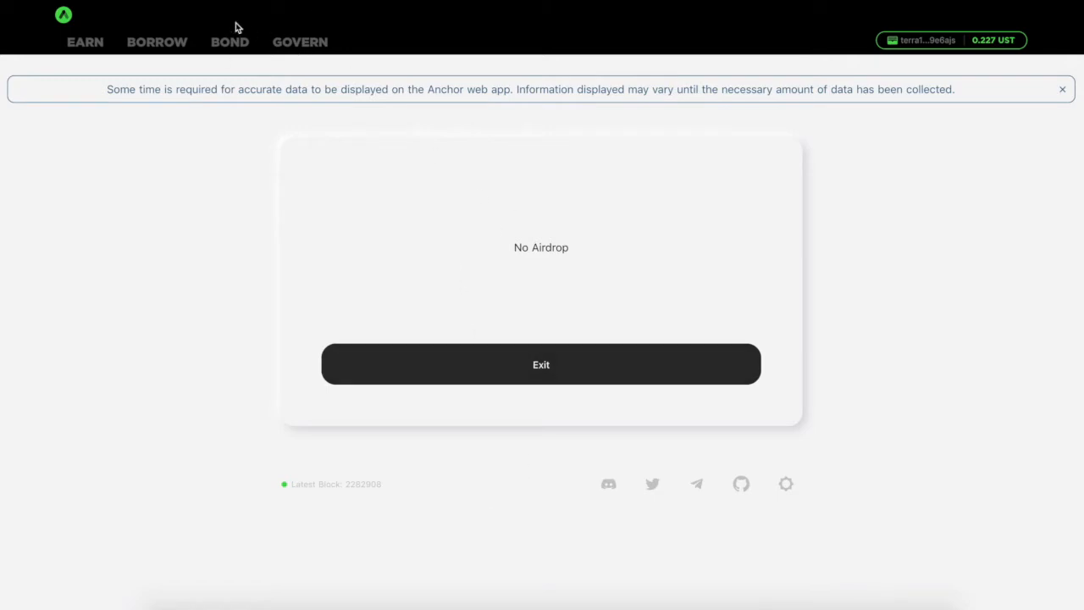
pyautogui.moveTo(369, 2)
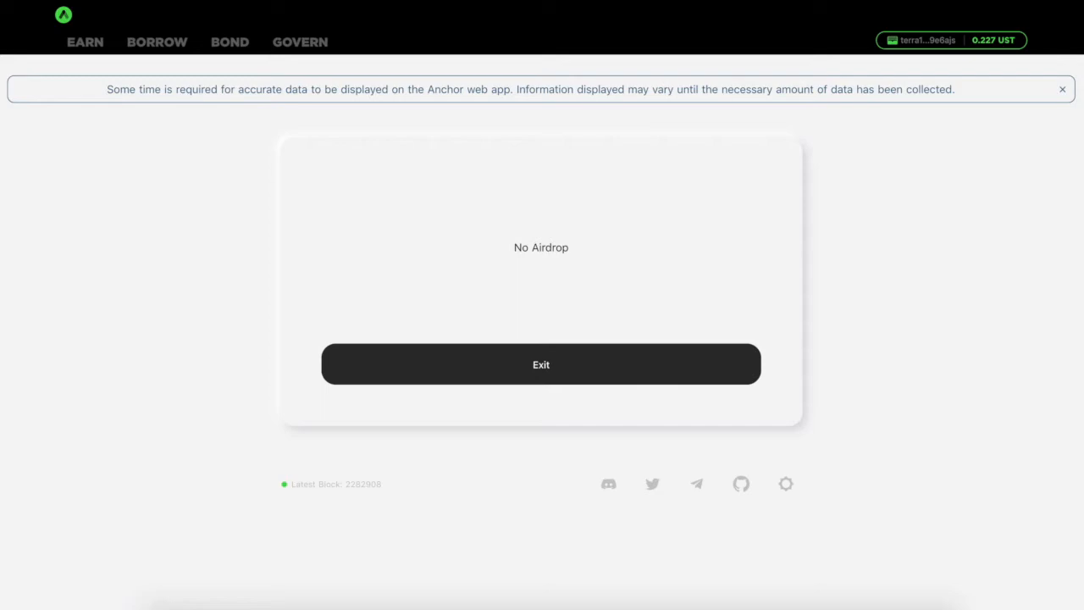
# Step: Browse anchorprotocol.com's savings pitch and Dashboard showing $106M deposits and $71M borrowed
pyautogui.click(540, 364)
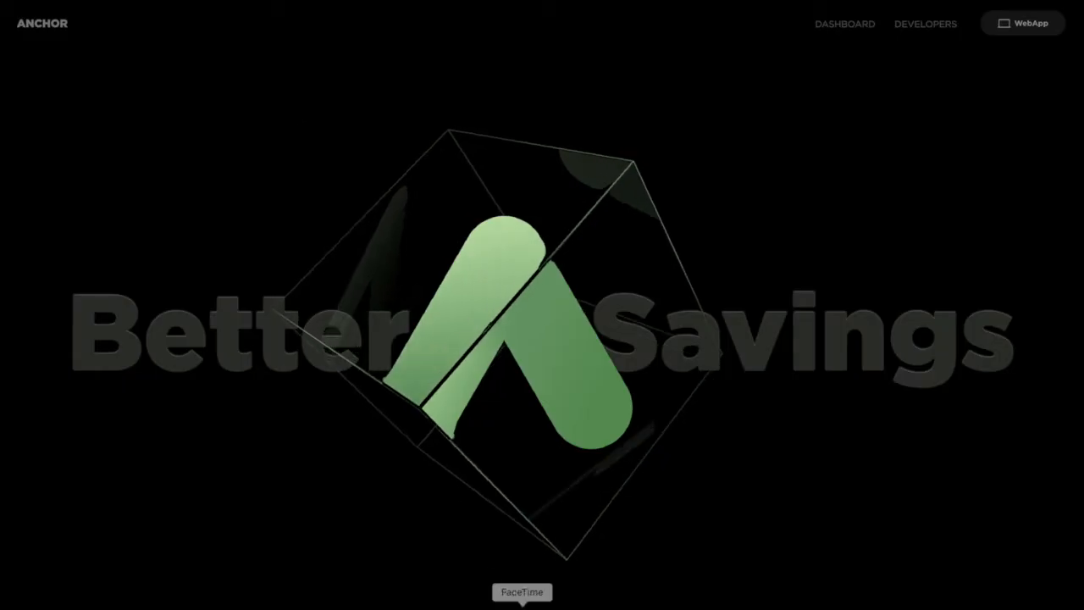
pyautogui.scroll(-3)
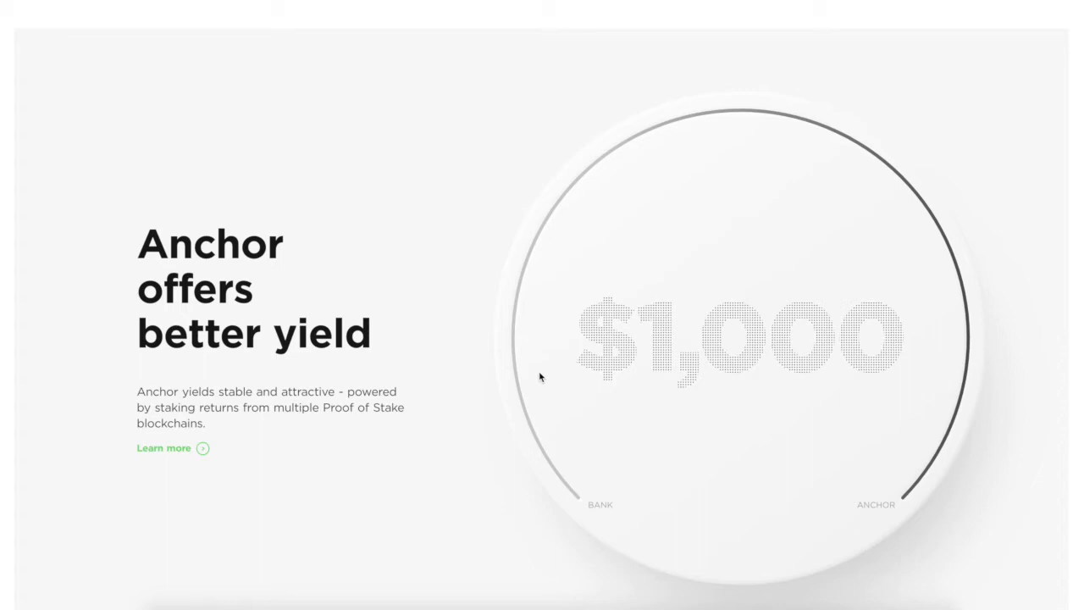
pyautogui.scroll(-3)
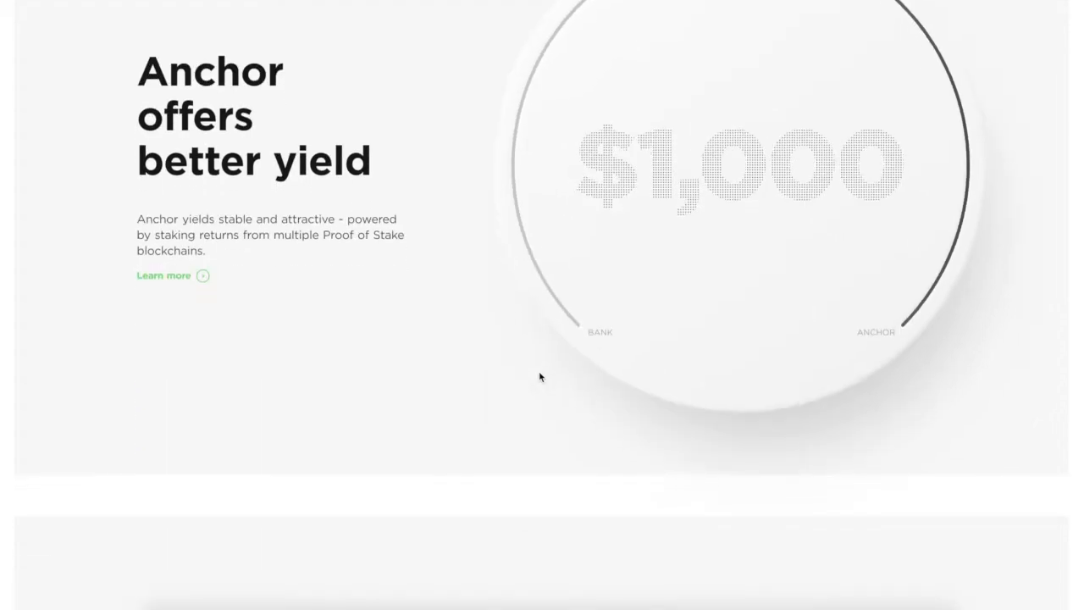
pyautogui.scroll(-3)
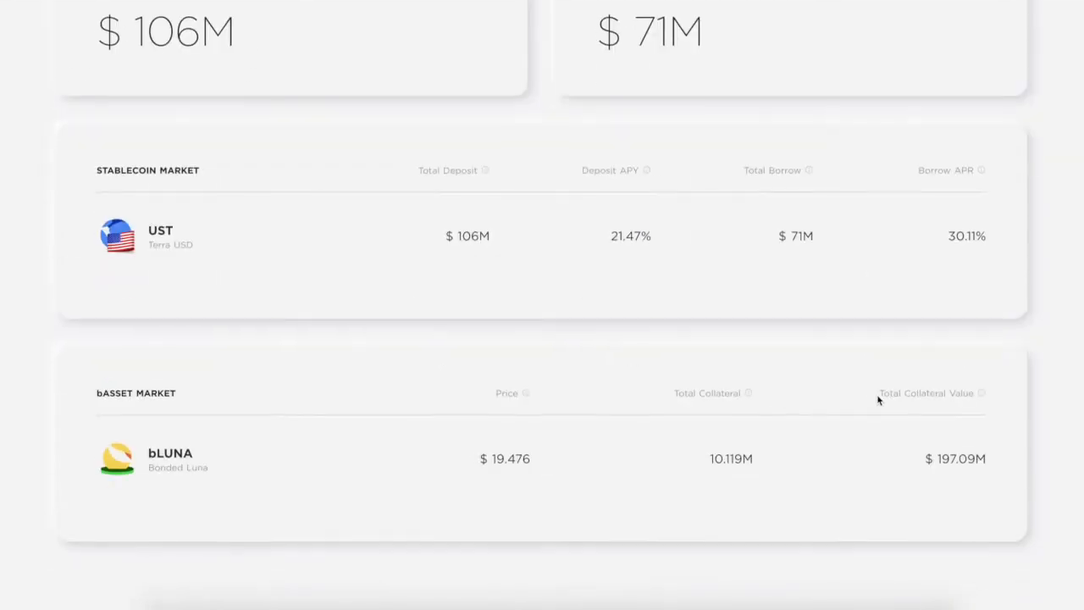
pyautogui.scroll(3)
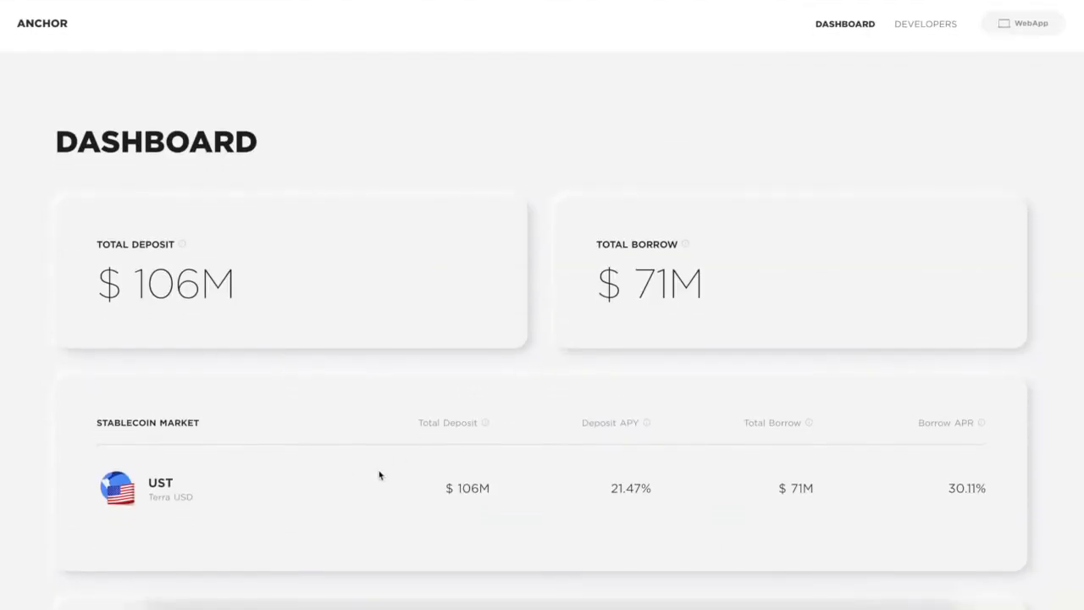
pyautogui.moveTo(989, 497)
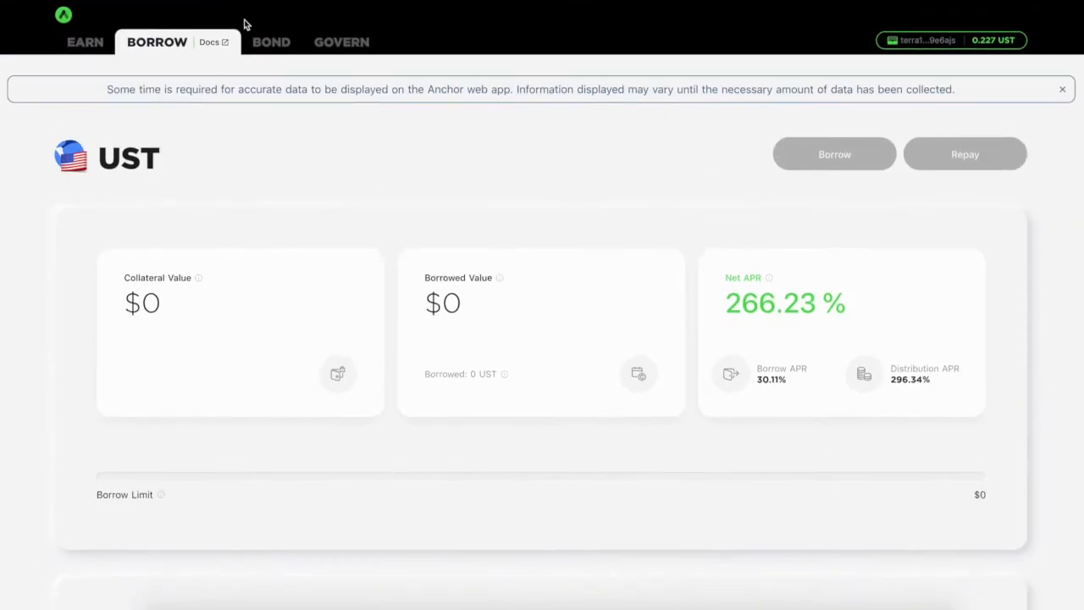
# Step: Show the Earn page's 21.47% APY interest chart for the past month, then its total history
pyautogui.click(85, 41)
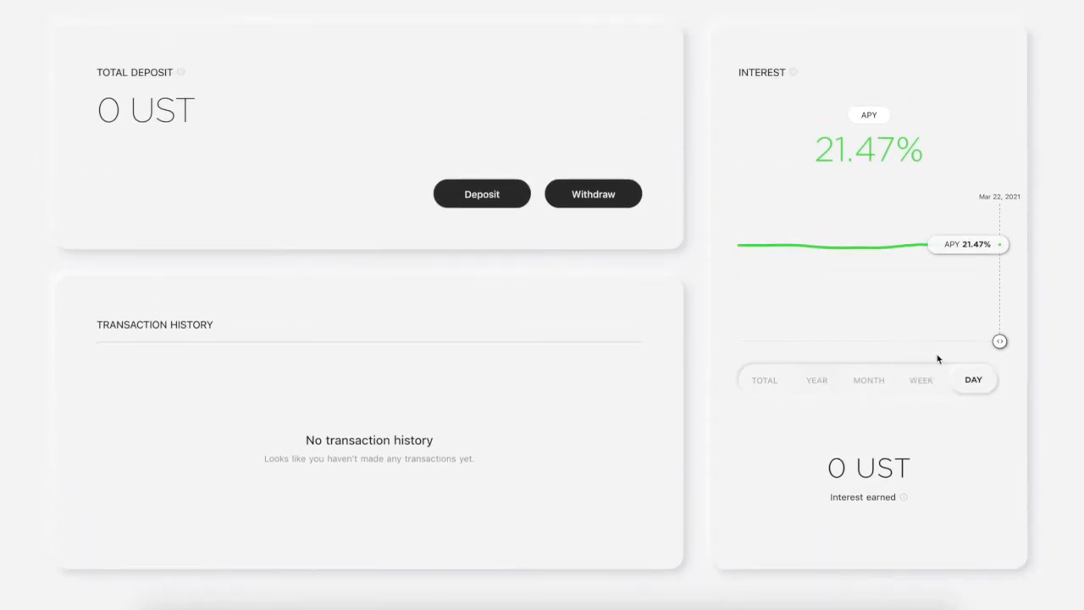
pyautogui.moveTo(1008, 260)
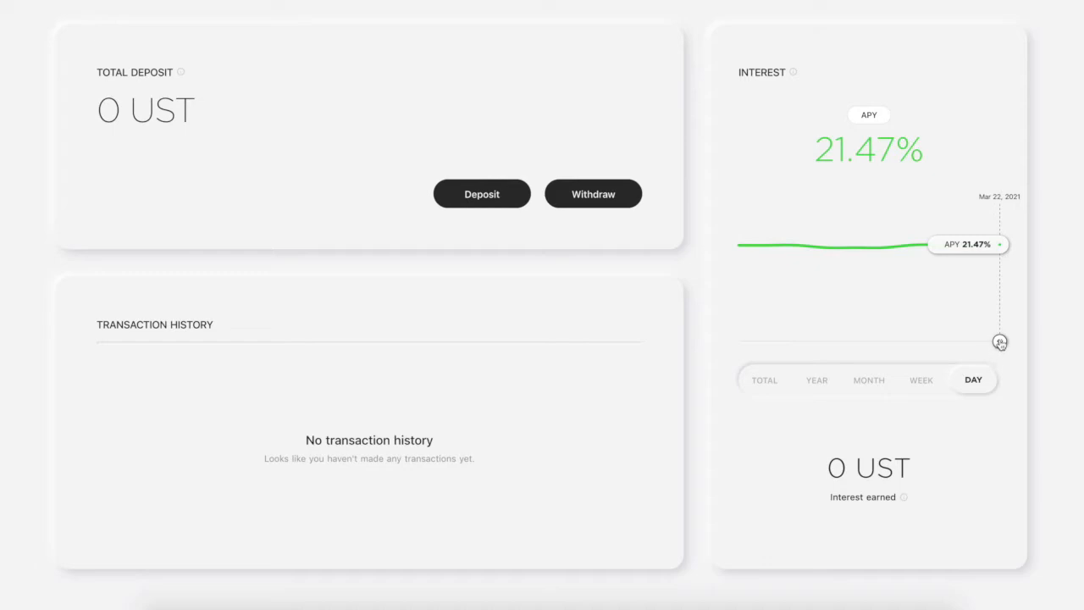
pyautogui.moveTo(815, 330)
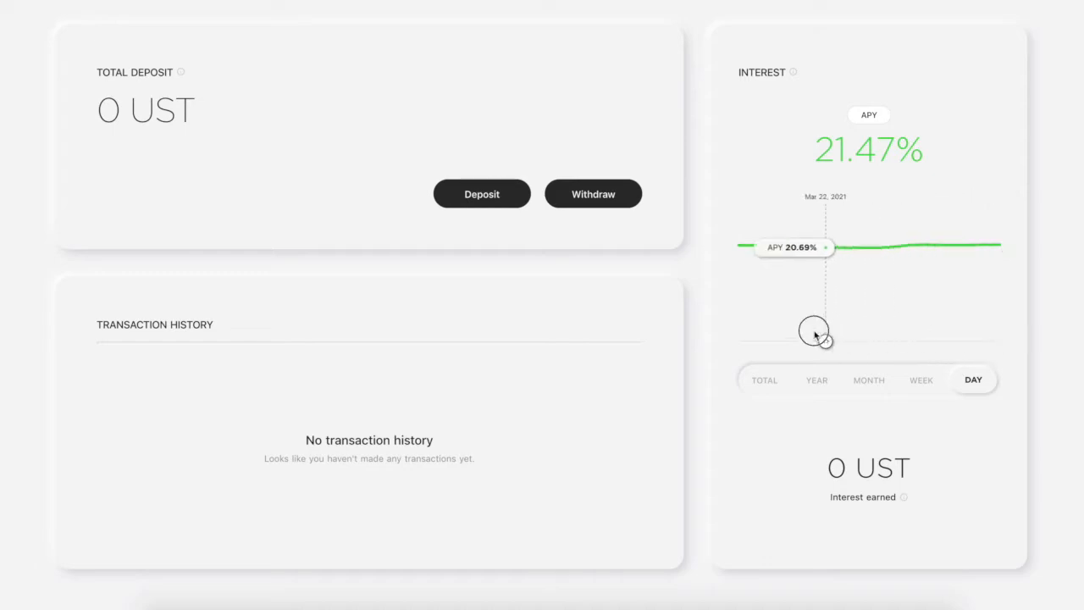
pyautogui.moveTo(943, 331)
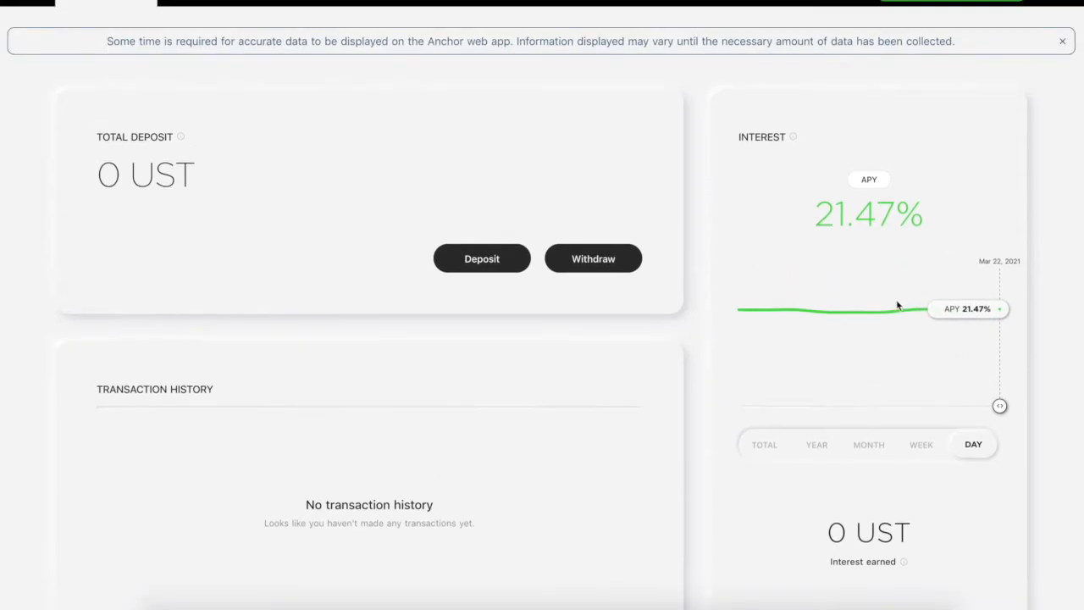
pyautogui.click(868, 444)
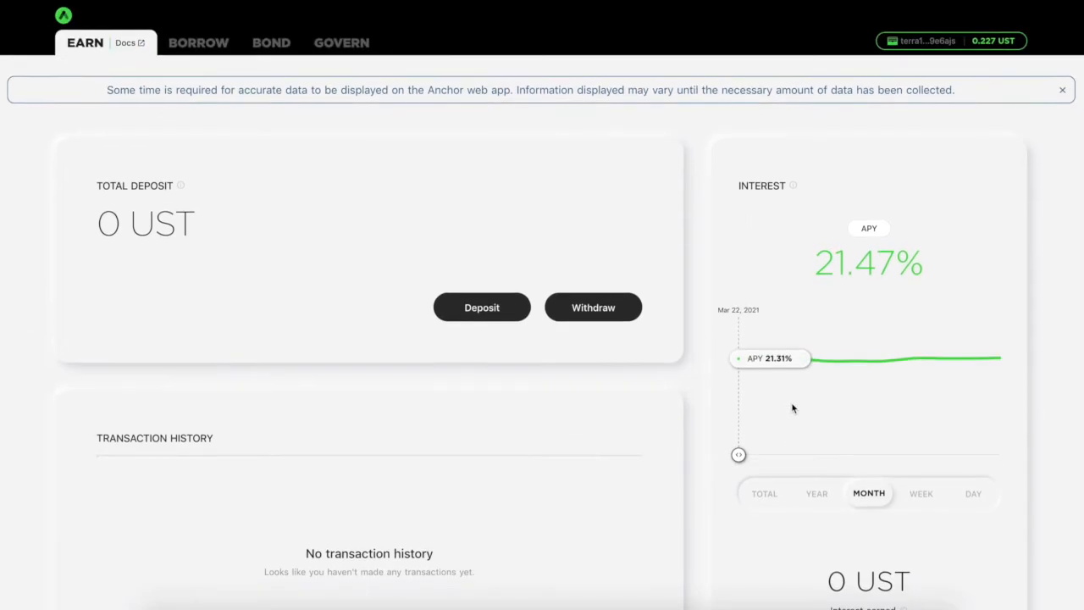
pyautogui.click(763, 493)
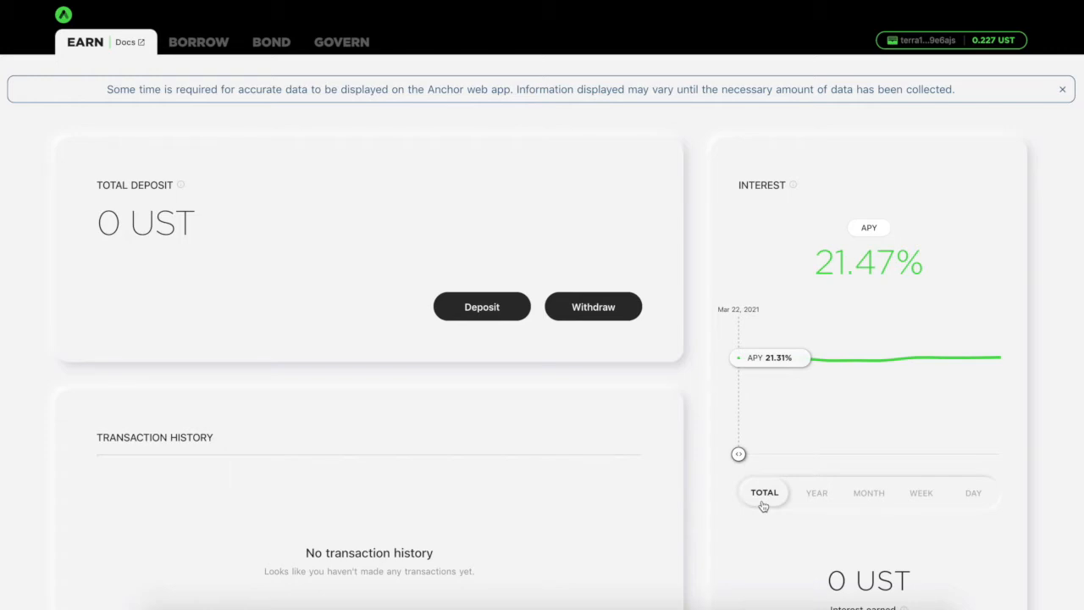
pyautogui.moveTo(105, 15)
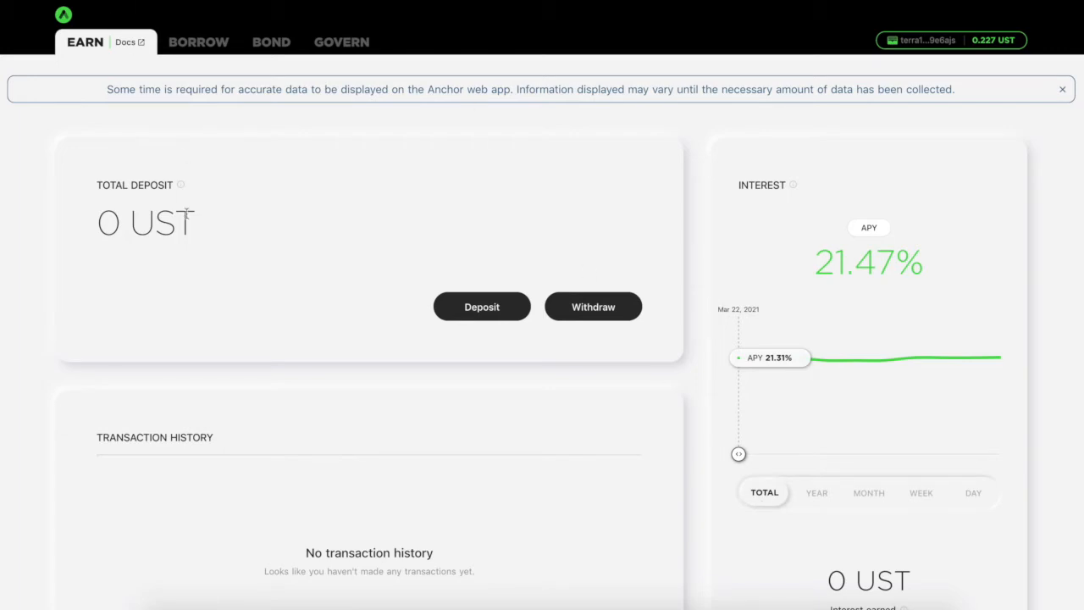
# Step: Look over the Borrow section, then bring up the Bond page's Burn form for bLuna
pyautogui.click(198, 41)
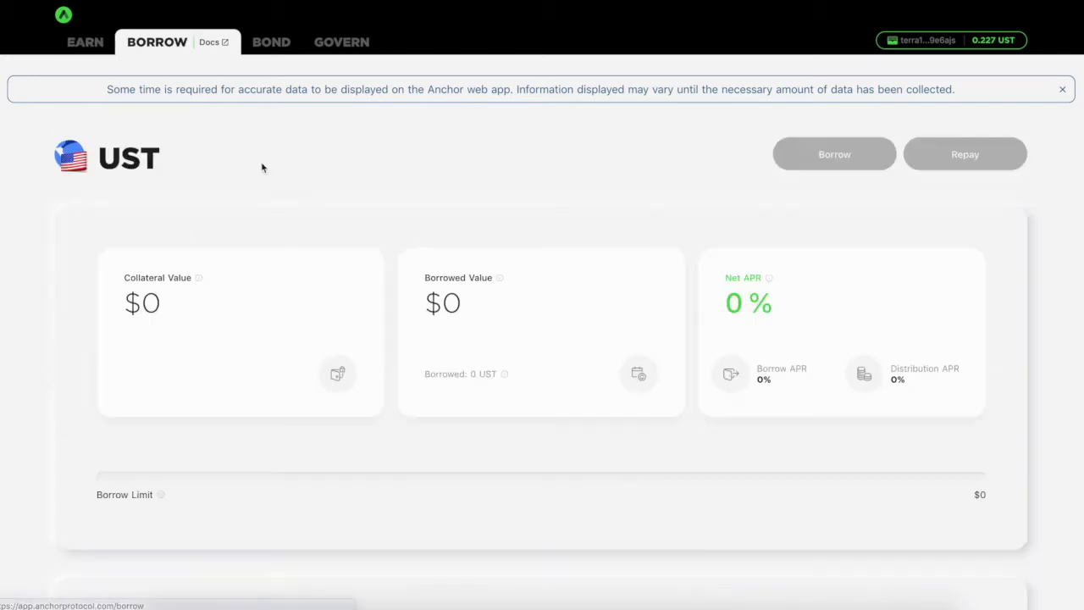
pyautogui.scroll(-3)
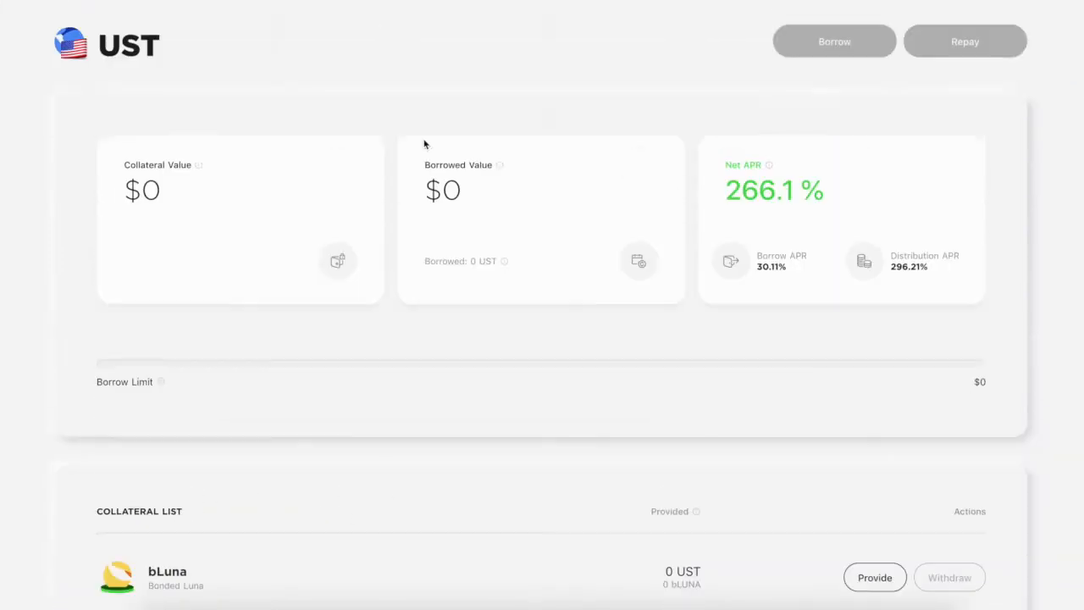
pyautogui.click(230, 42)
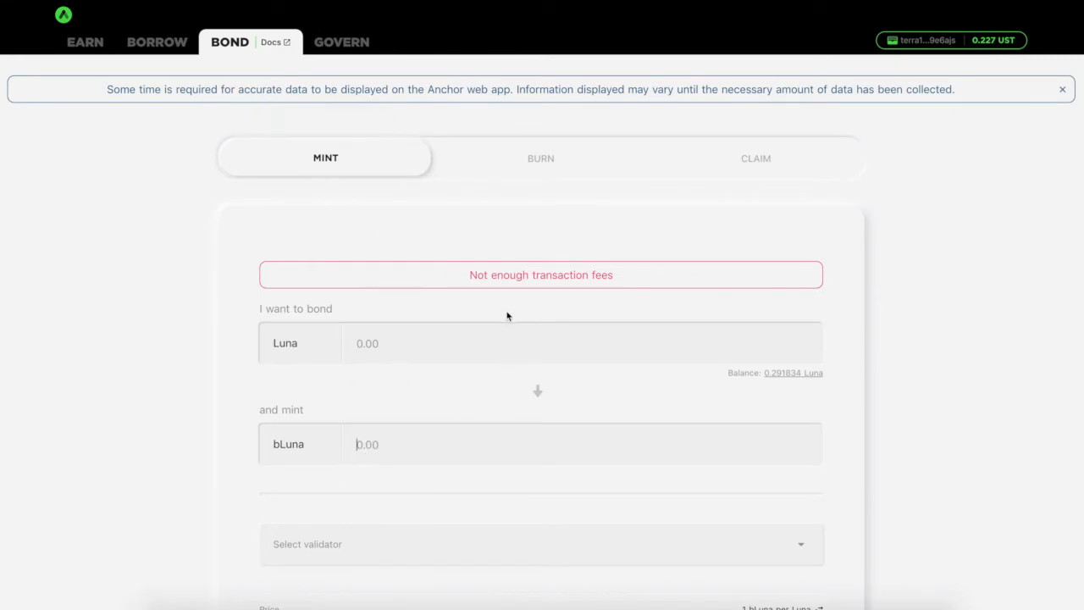
pyautogui.scroll(-3)
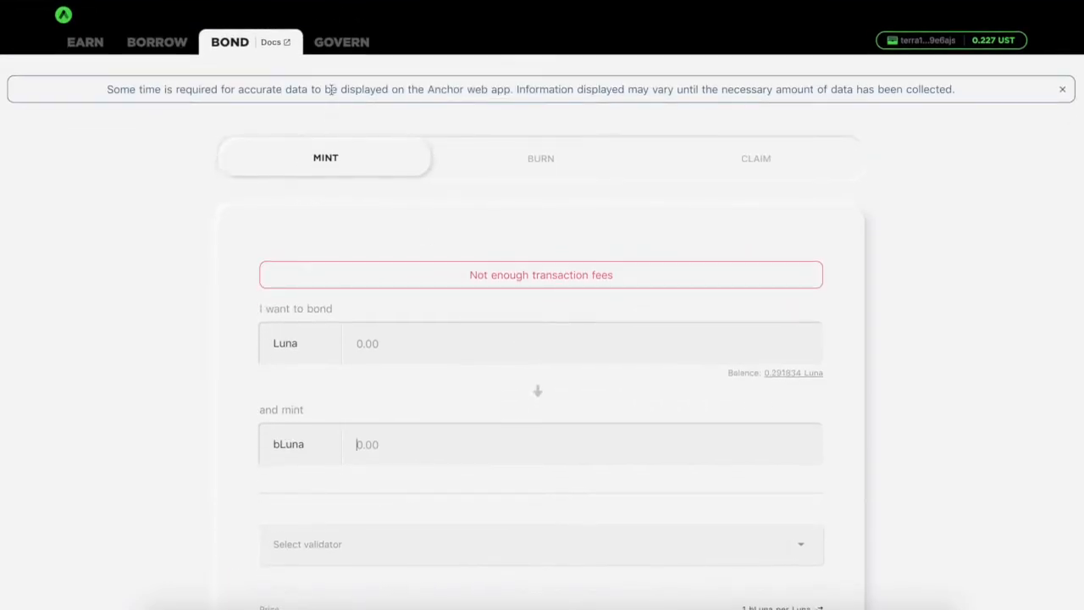
pyautogui.click(540, 157)
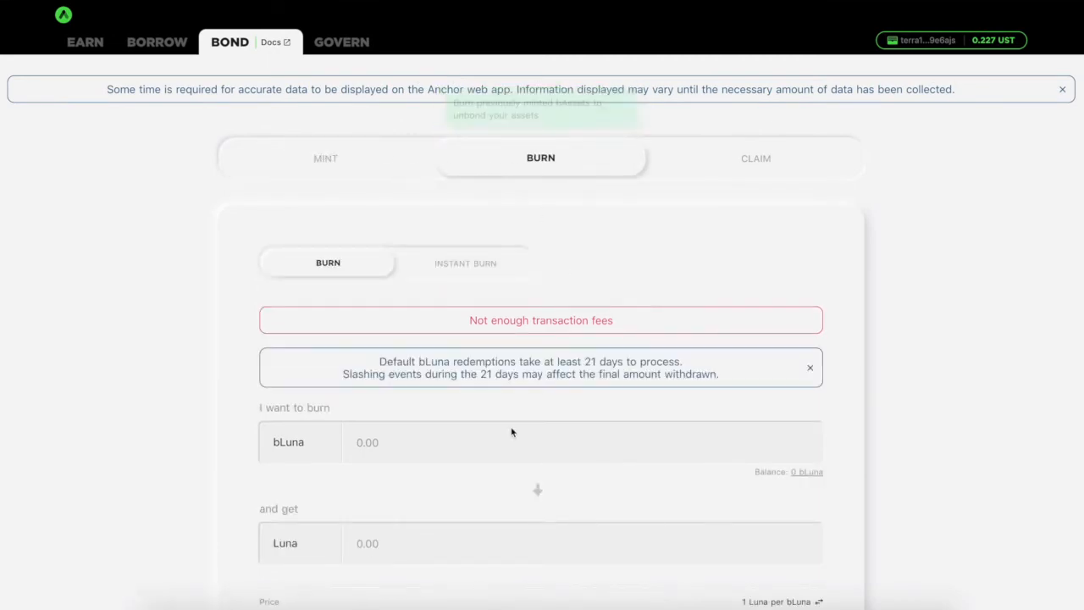
# Step: Compare the Instant Burn and standard 21-day Burn options, then return to the Borrow page
pyautogui.scroll(-3)
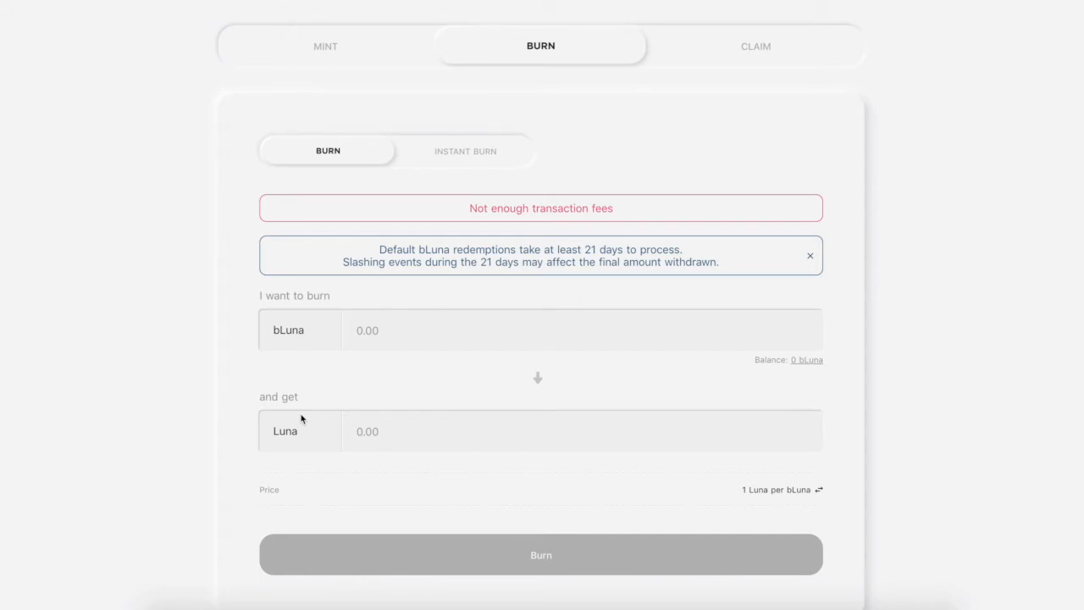
pyautogui.click(464, 150)
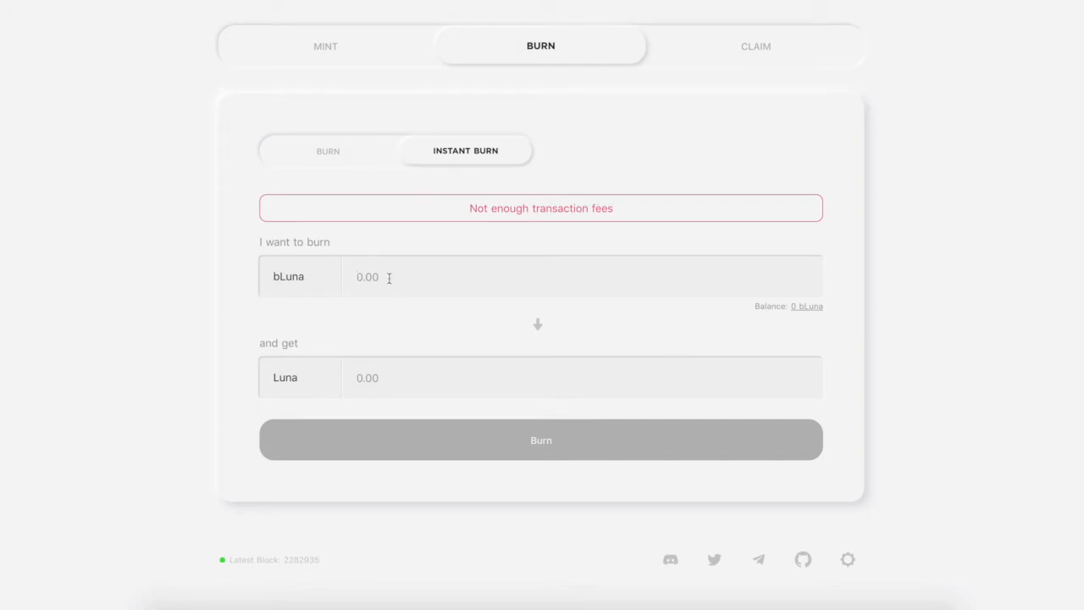
pyautogui.click(328, 151)
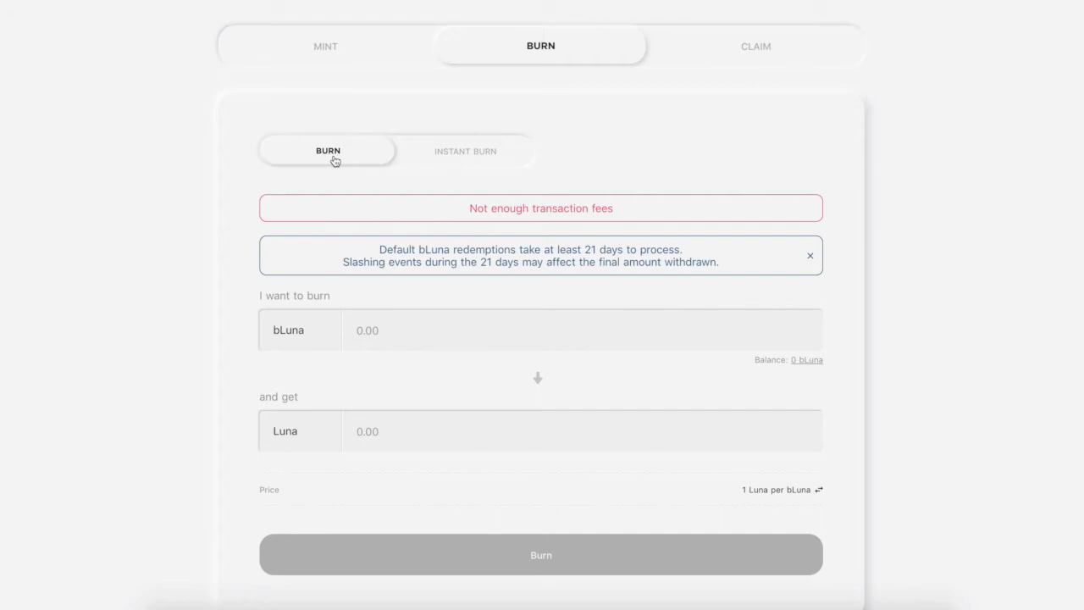
pyautogui.click(464, 151)
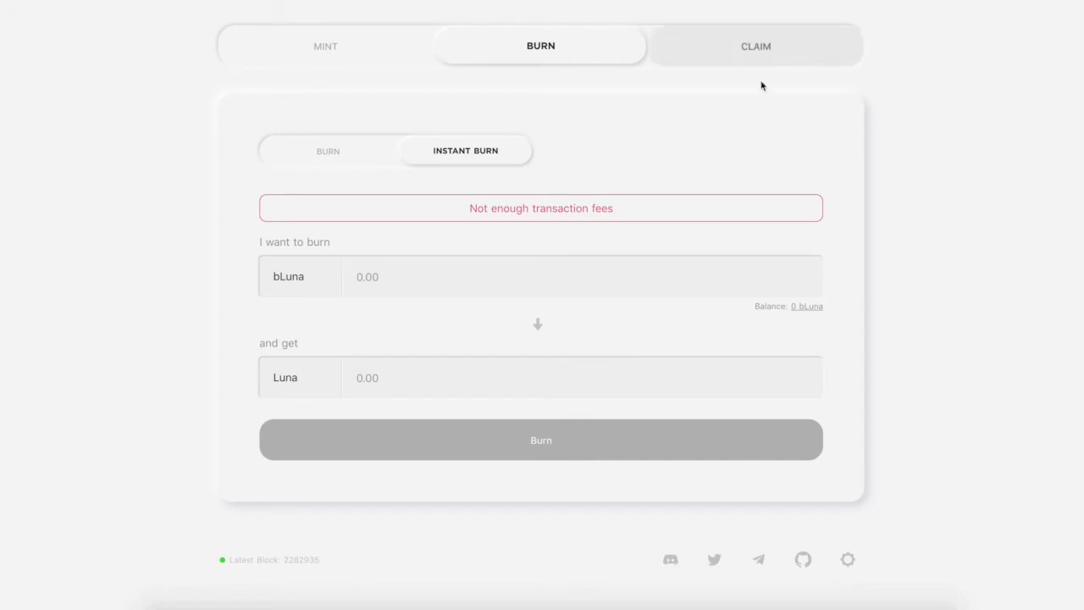
pyautogui.moveTo(755, 59)
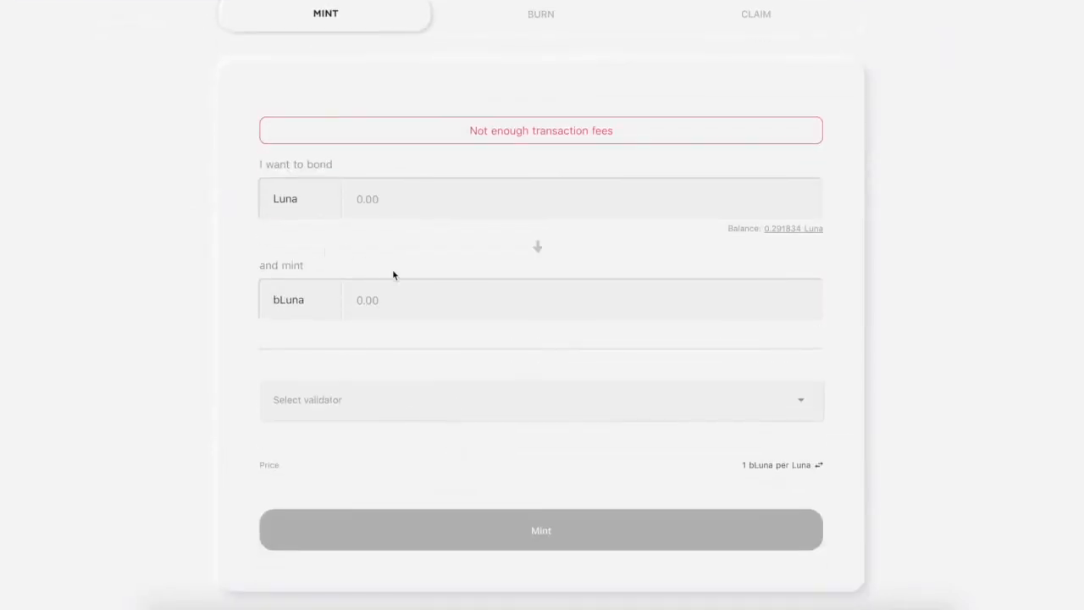
pyautogui.click(156, 41)
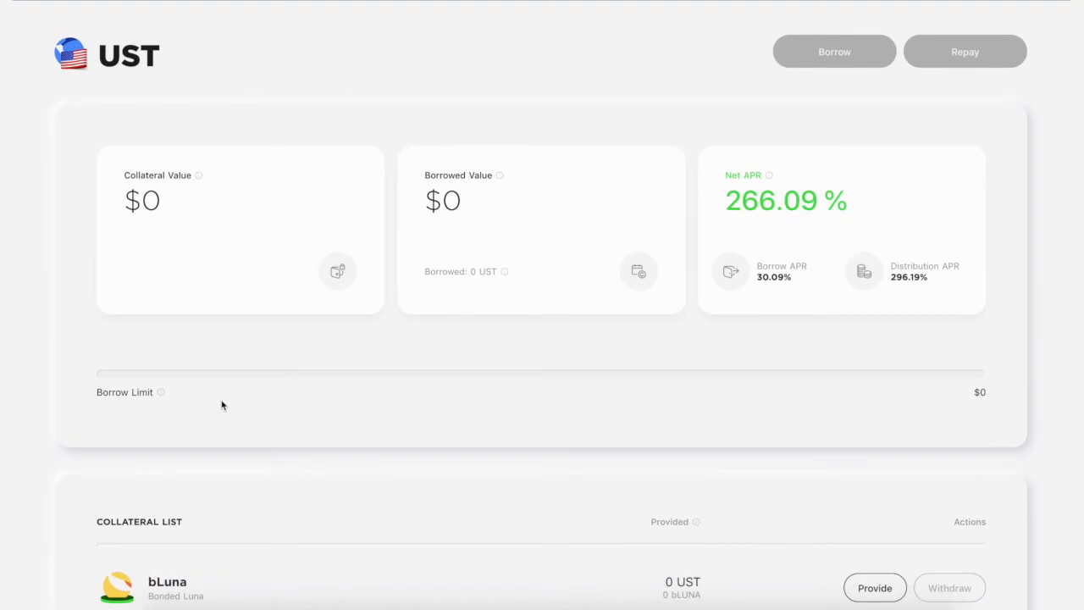
pyautogui.moveTo(768, 208)
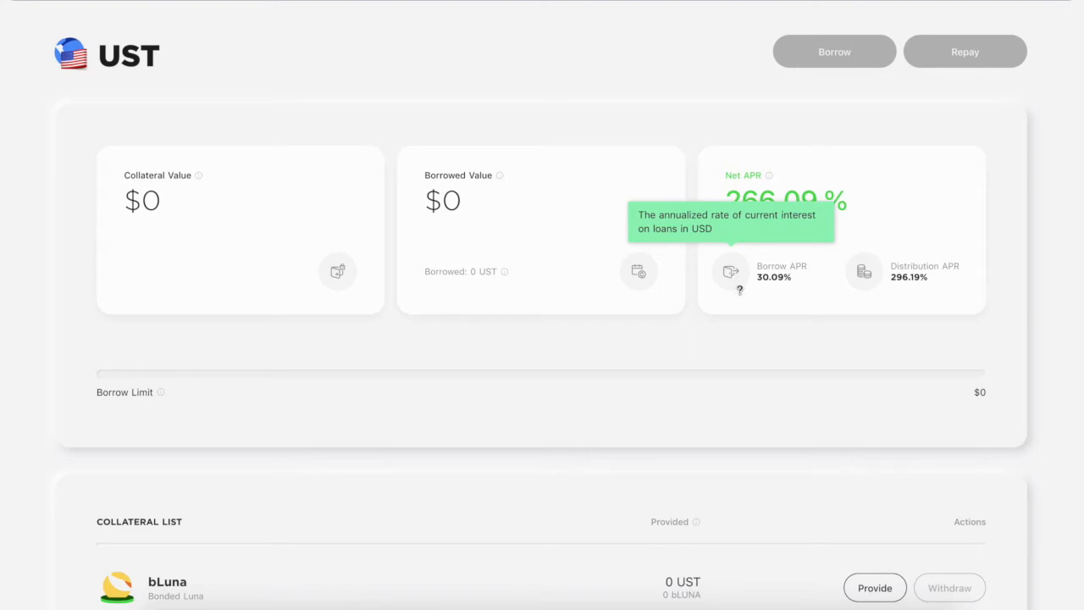
# Step: Review the Borrow page's APR figures with a brief Earn visit, ending on the Earn deposit page
pyautogui.scroll(-3)
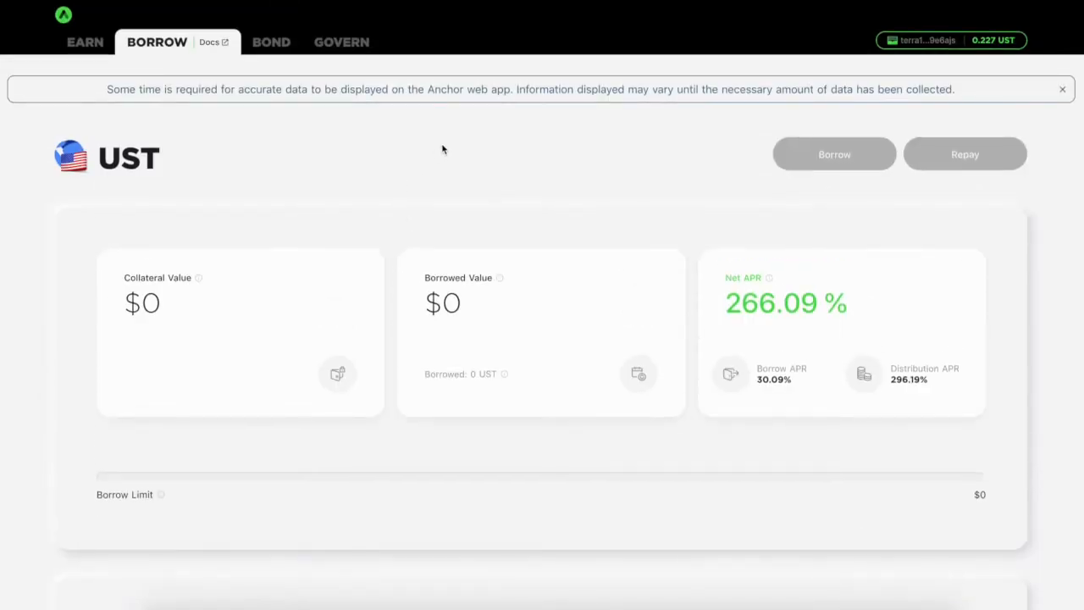
pyautogui.moveTo(537, 288)
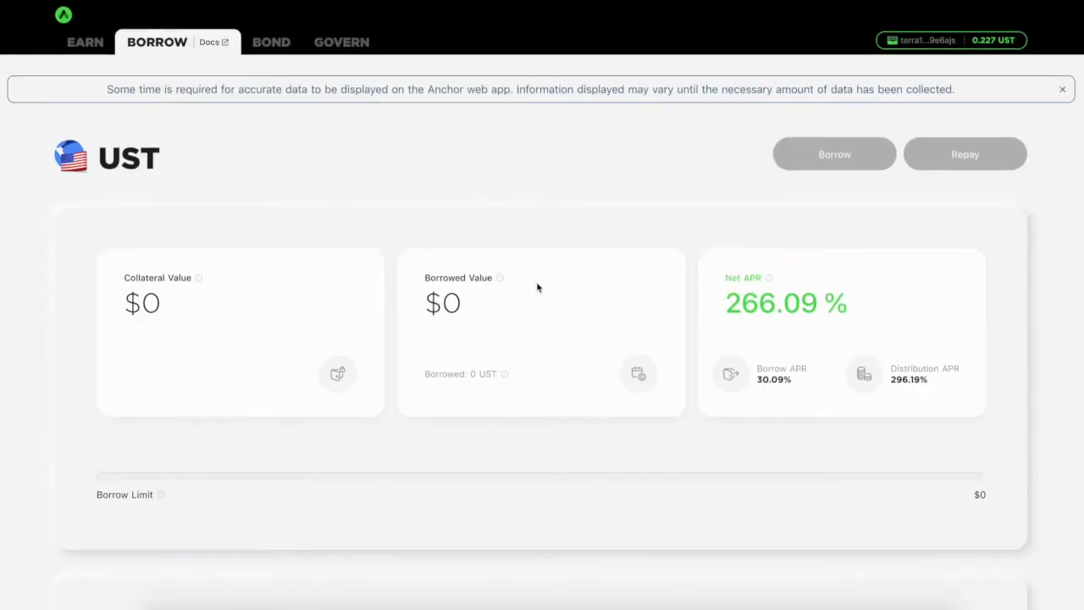
pyautogui.moveTo(621, 239)
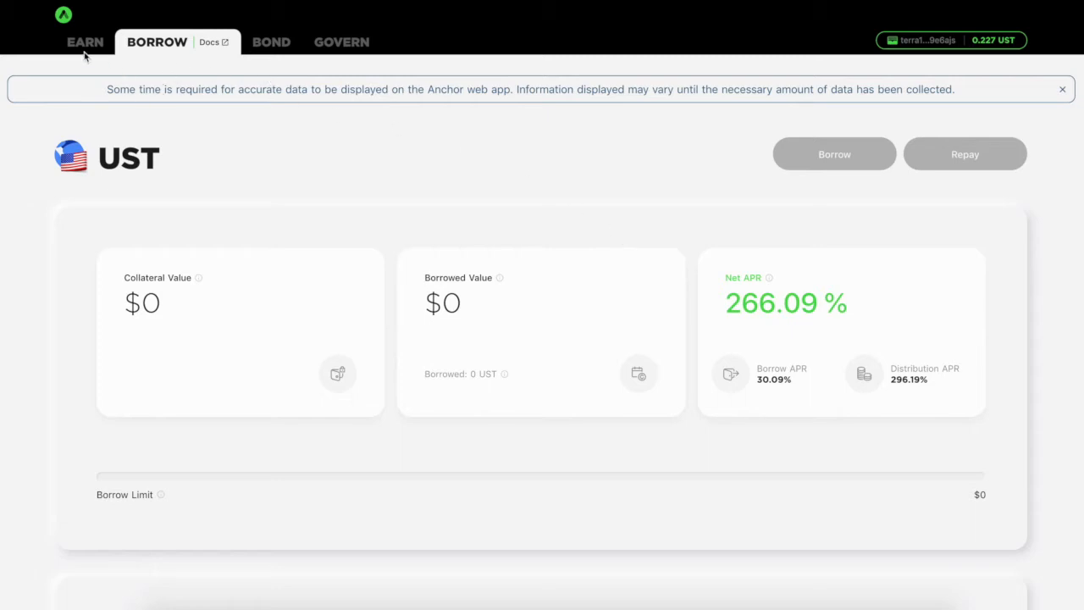
pyautogui.click(84, 41)
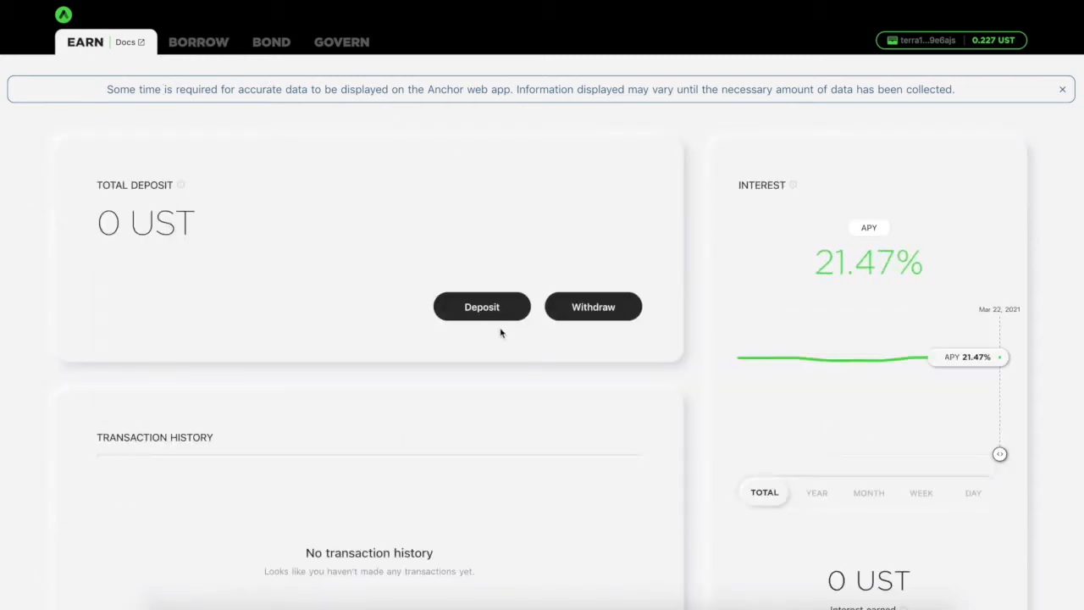
pyautogui.moveTo(512, 346)
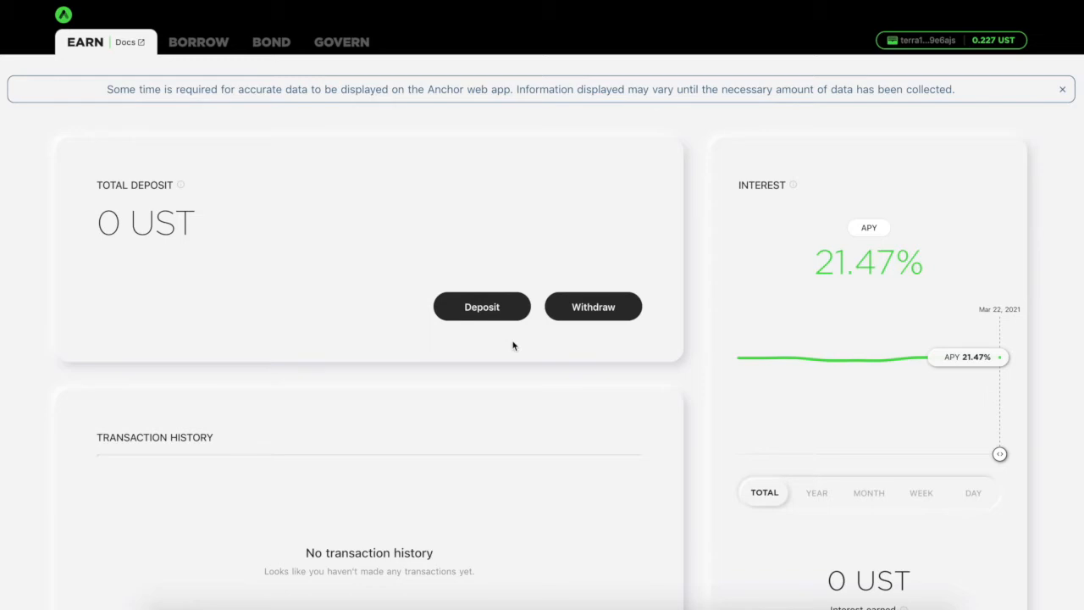
pyautogui.moveTo(210, 63)
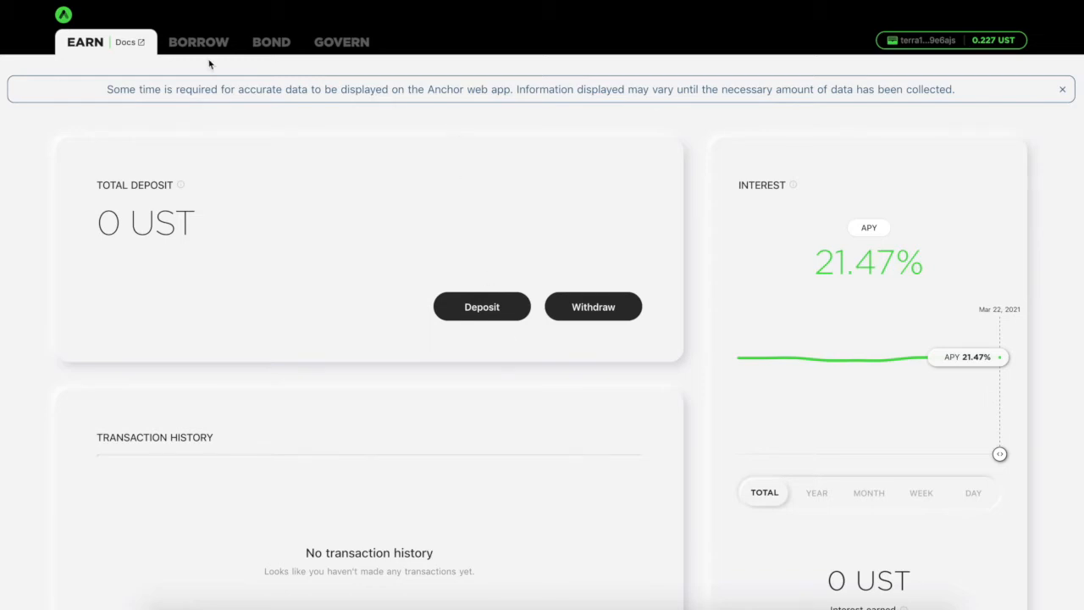
pyautogui.click(198, 42)
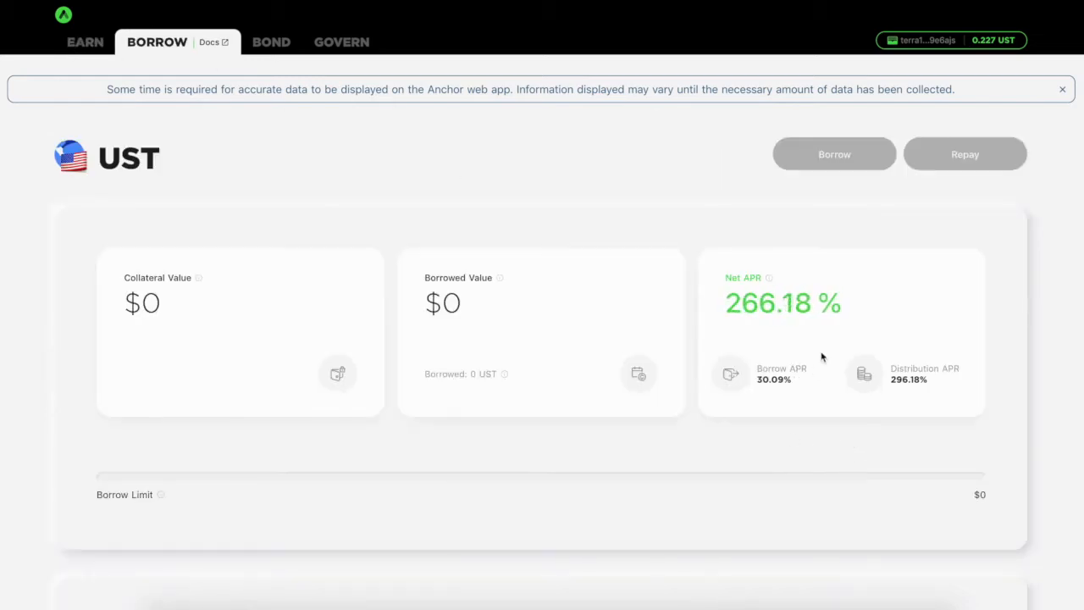
pyautogui.moveTo(767, 277)
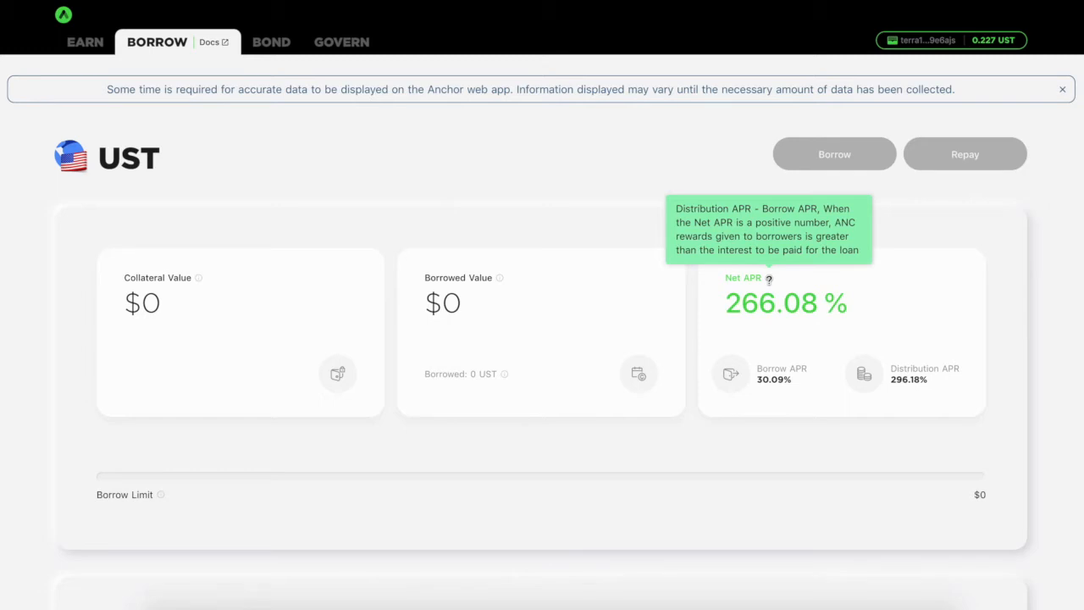
pyautogui.moveTo(808, 378)
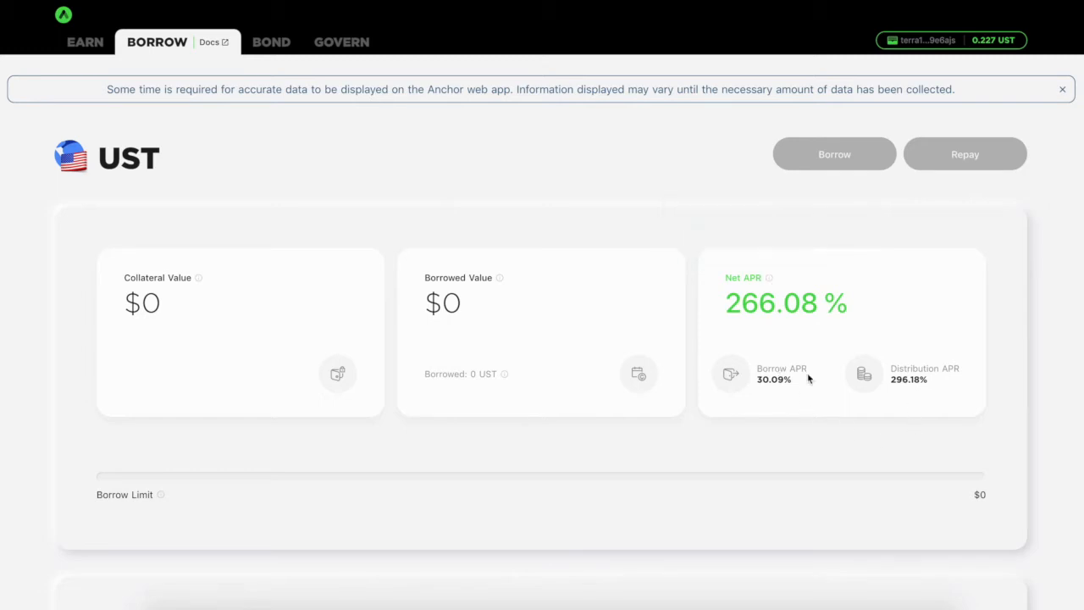
pyautogui.scroll(-3)
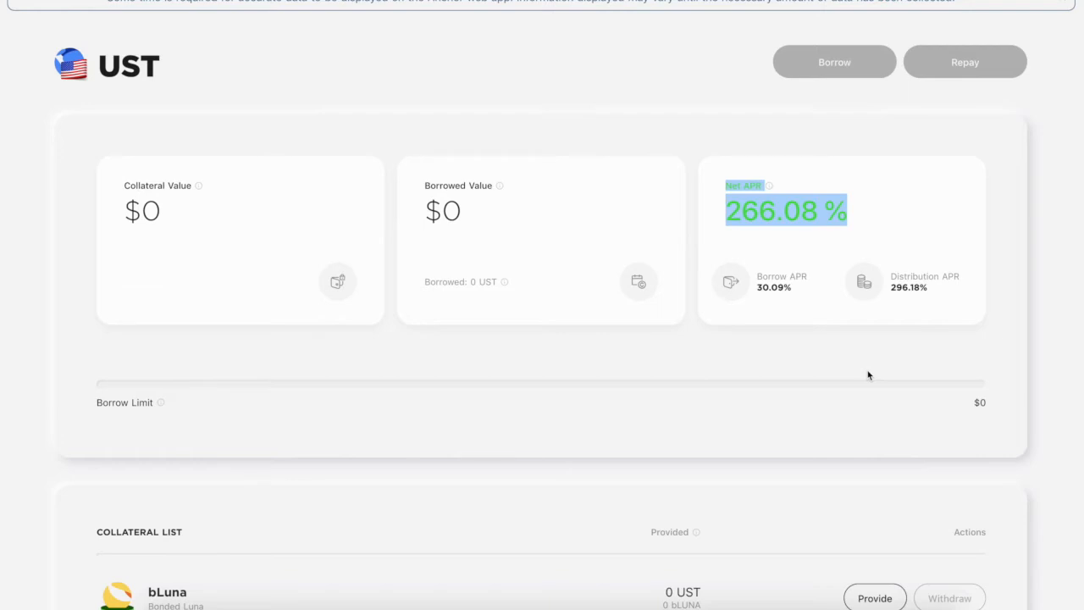
pyautogui.scroll(-3)
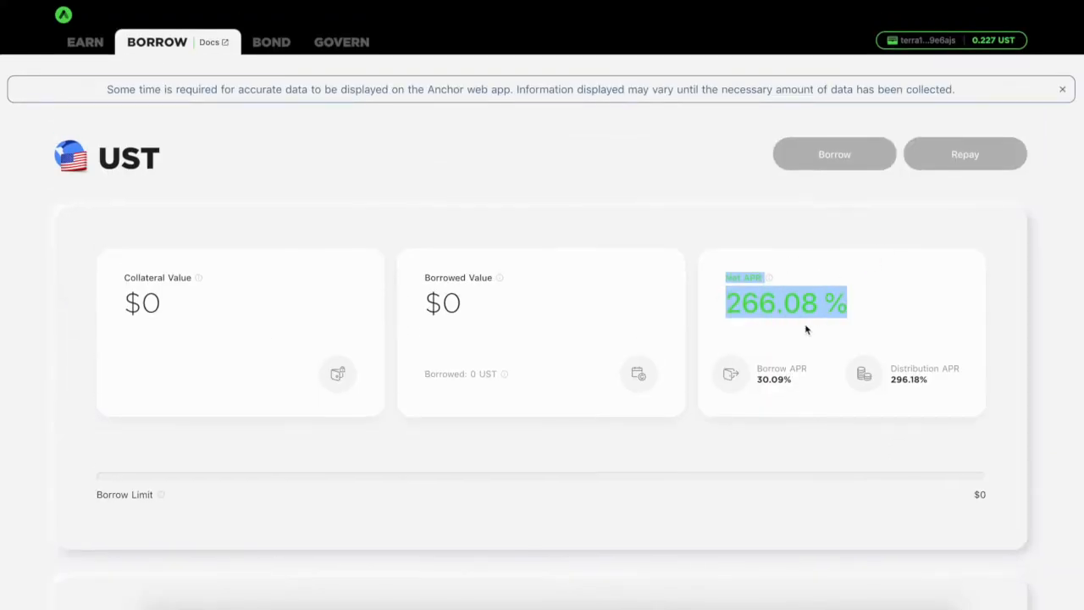
pyautogui.moveTo(90, 62)
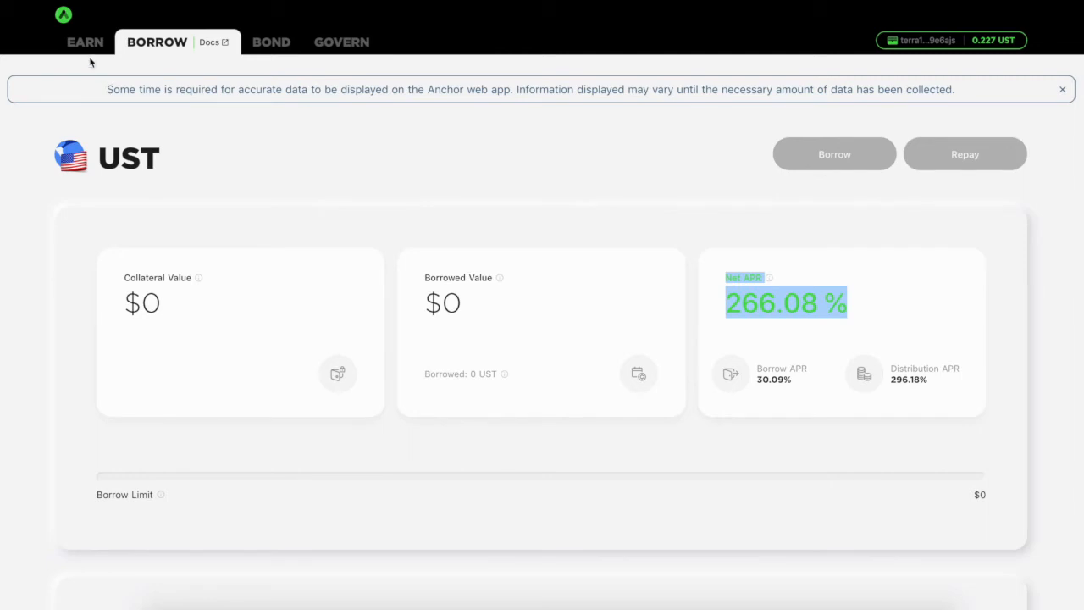
pyautogui.click(84, 42)
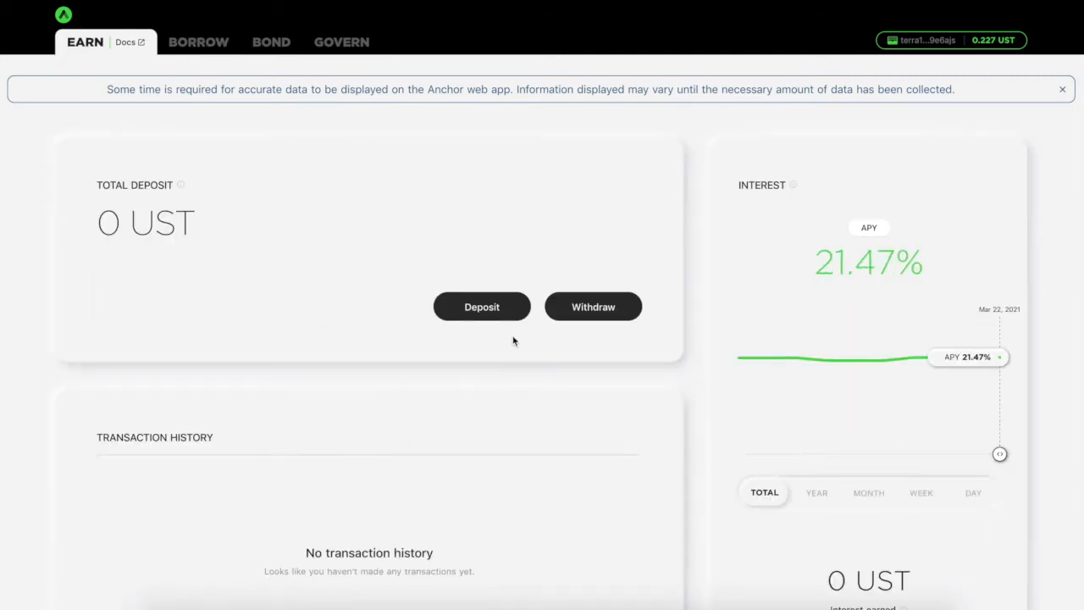
pyautogui.moveTo(262, 252)
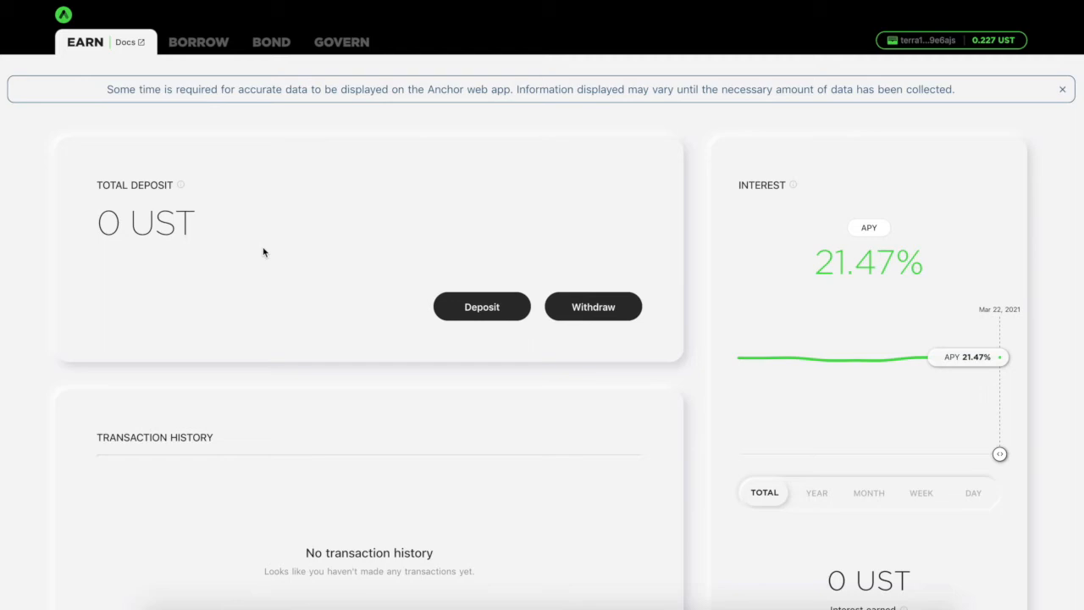
pyautogui.moveTo(271, 42)
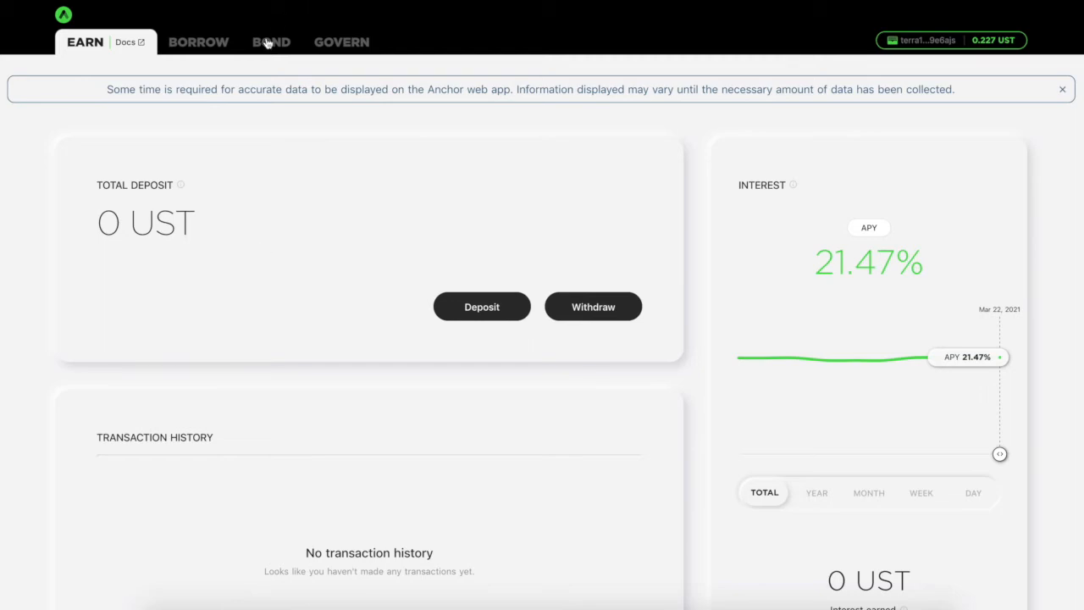
pyautogui.moveTo(271, 42)
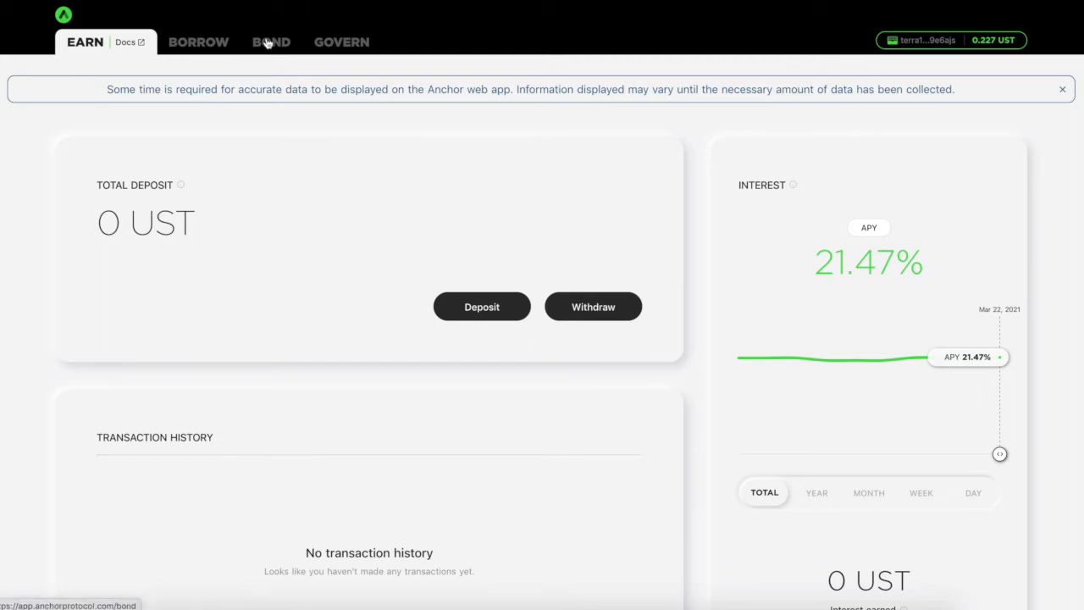
pyautogui.click(271, 42)
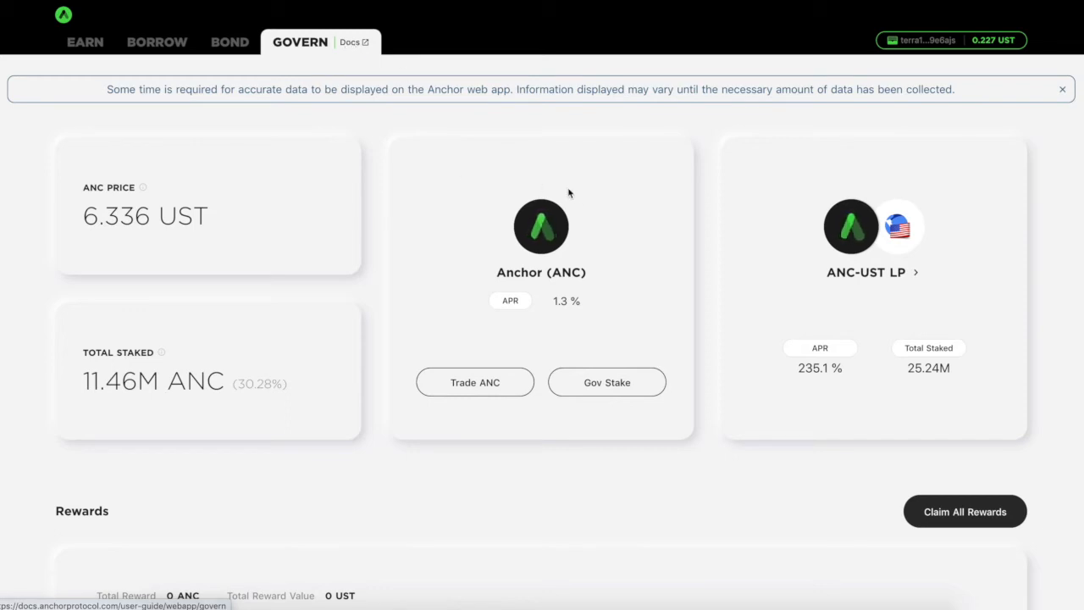
pyautogui.moveTo(525, 296)
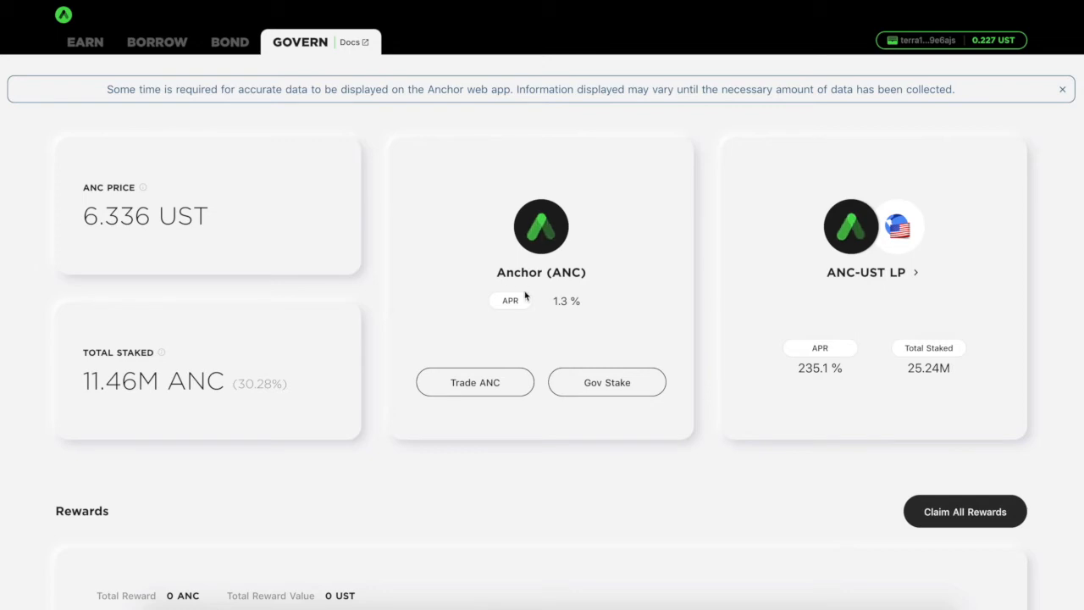
pyautogui.moveTo(606, 382)
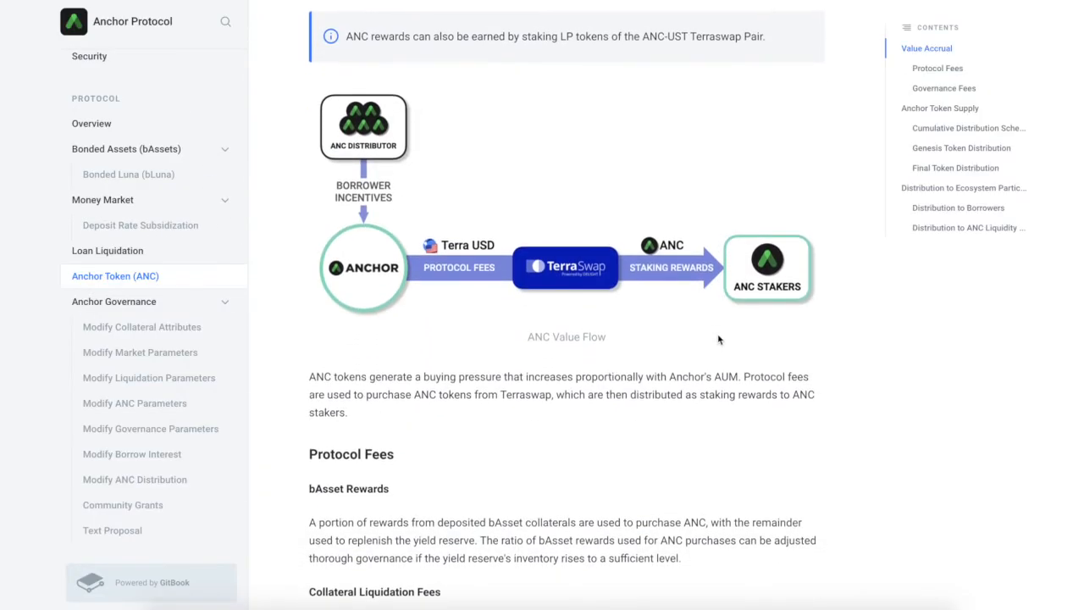
# Step: Highlight the Governance Fees paragraph on the ANC token docs page
pyautogui.click(940, 108)
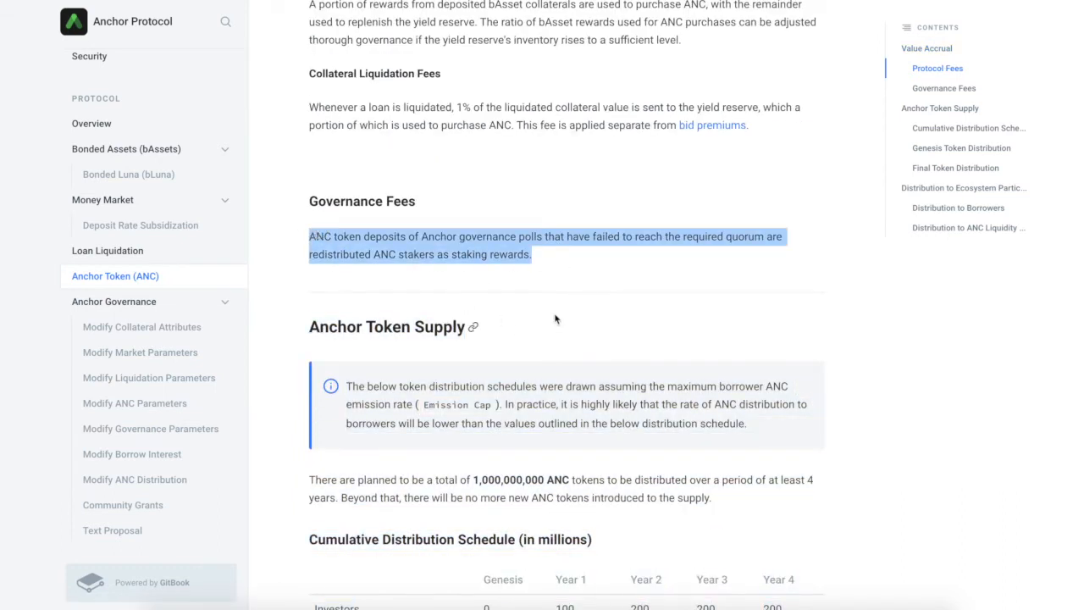
pyautogui.moveTo(564, 309)
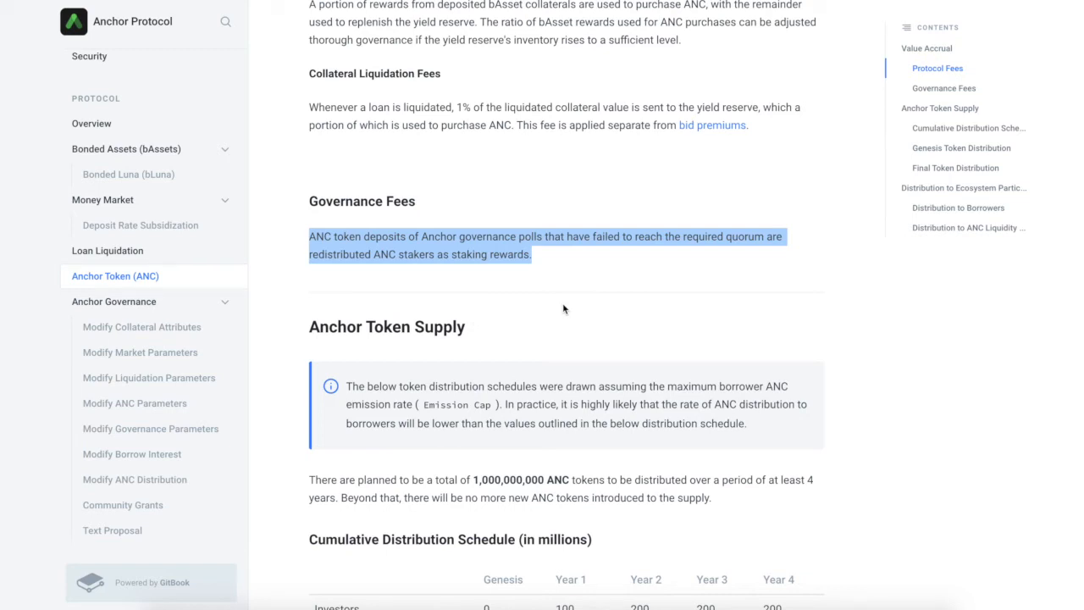
# Step: Read past the Genesis and Final Token Distribution pie charts down to the Inflation Rate section
pyautogui.scroll(-3)
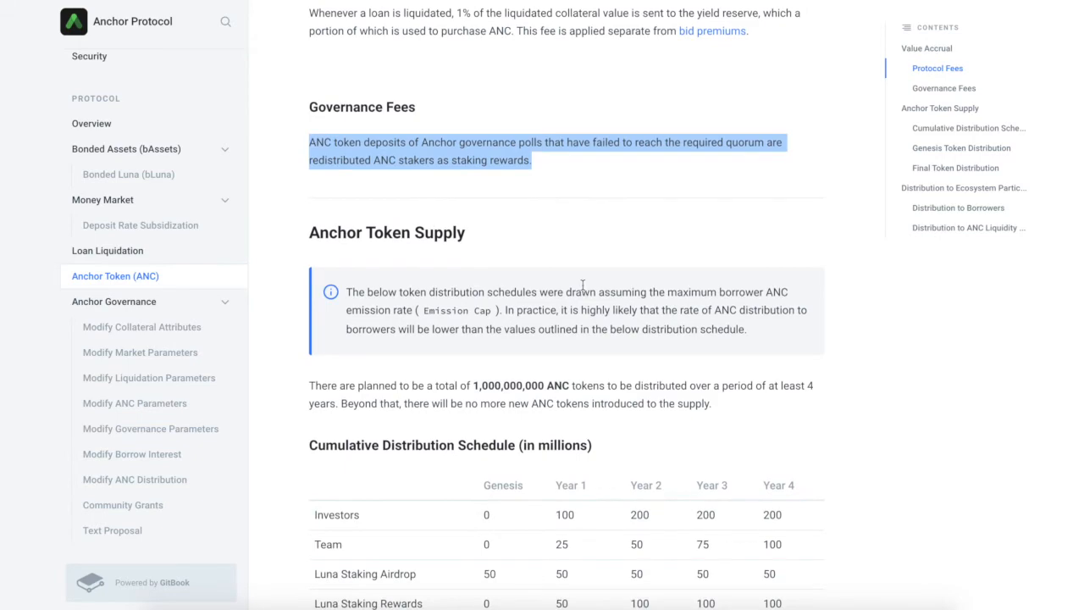
pyautogui.scroll(-3)
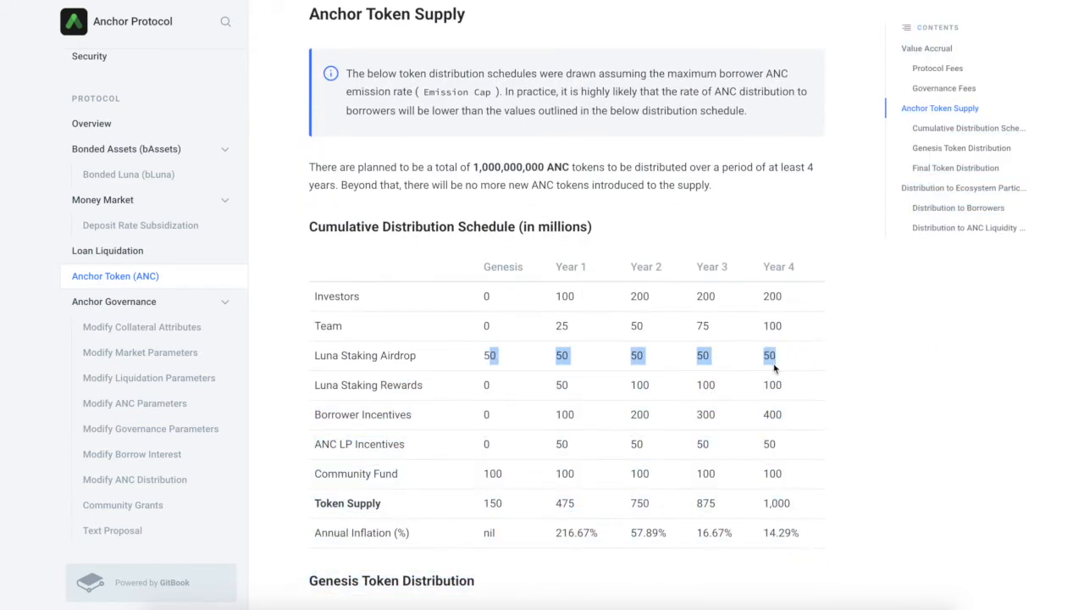
pyautogui.moveTo(521, 407)
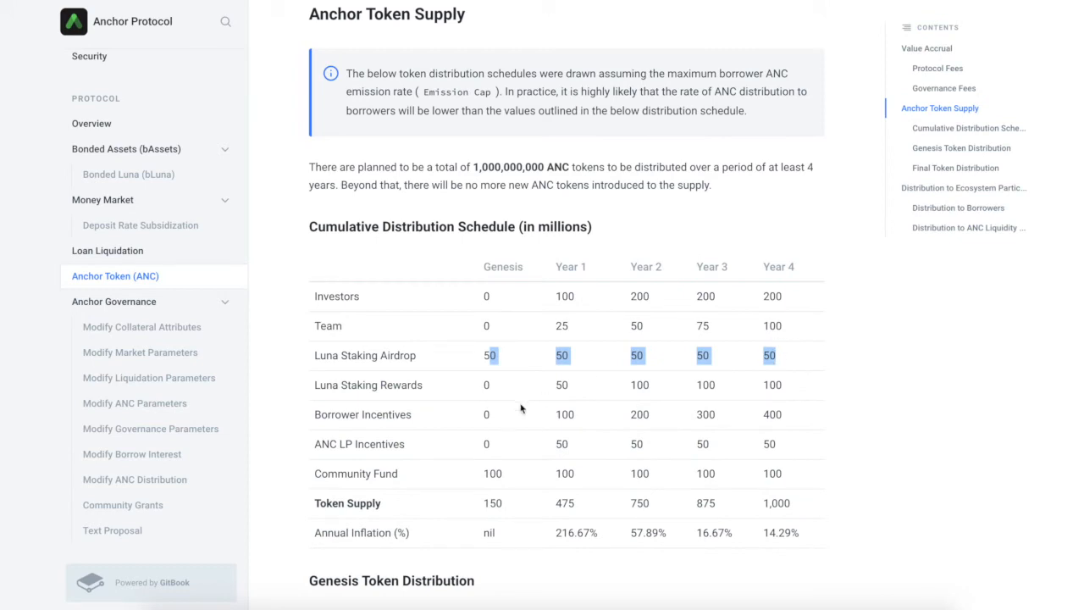
pyautogui.moveTo(546, 417)
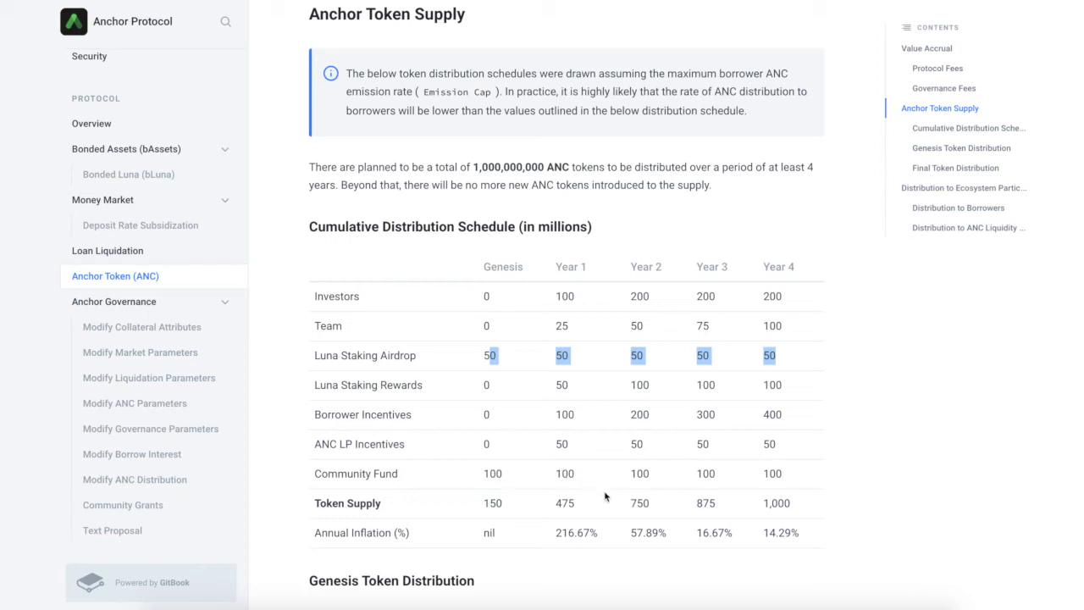
pyautogui.moveTo(600, 561)
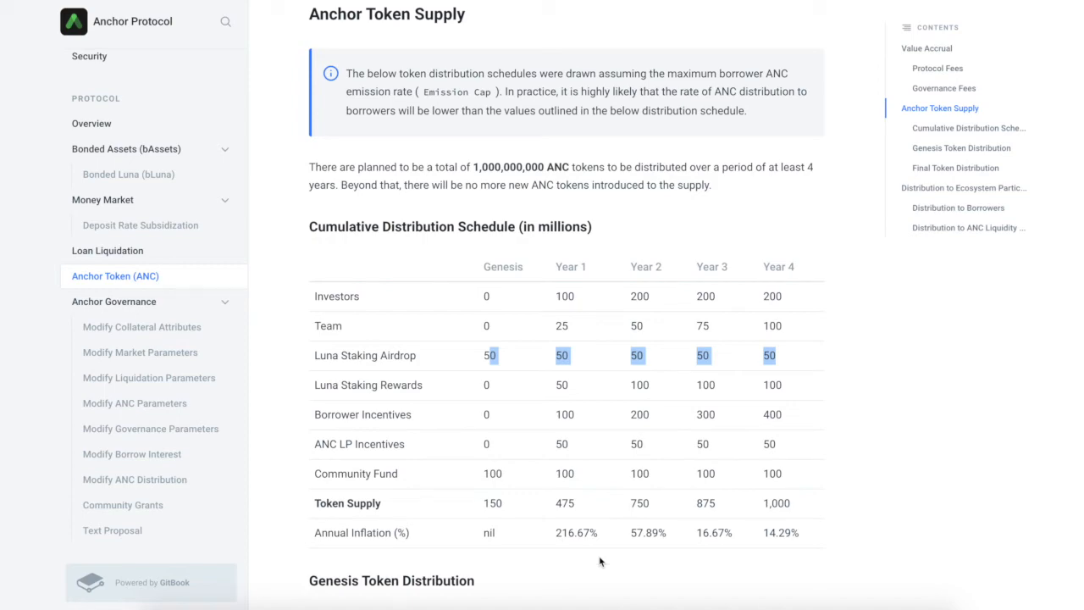
pyautogui.scroll(-3)
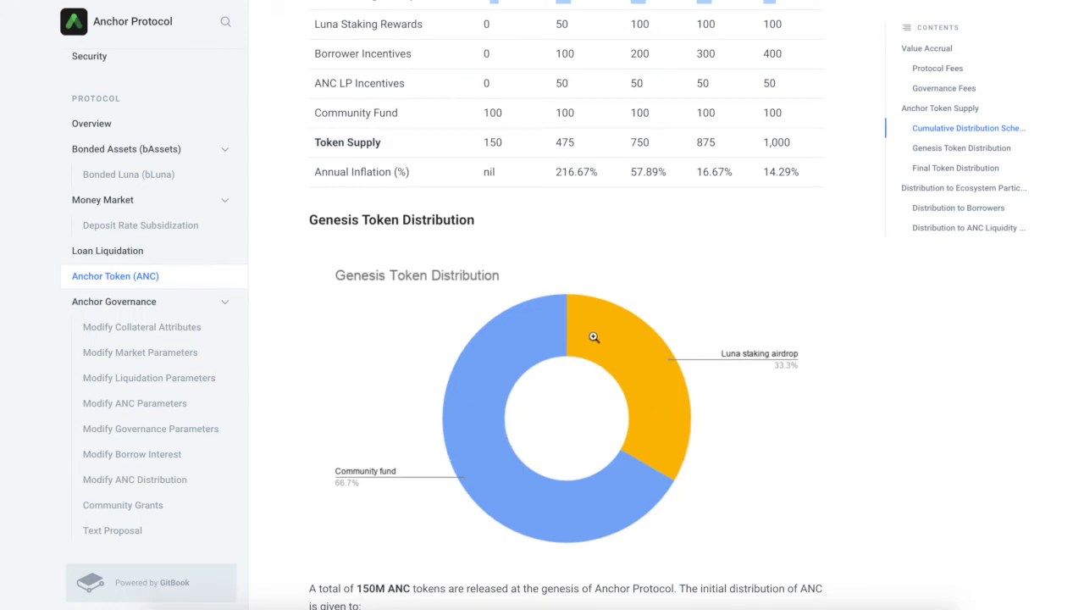
pyautogui.moveTo(636, 495)
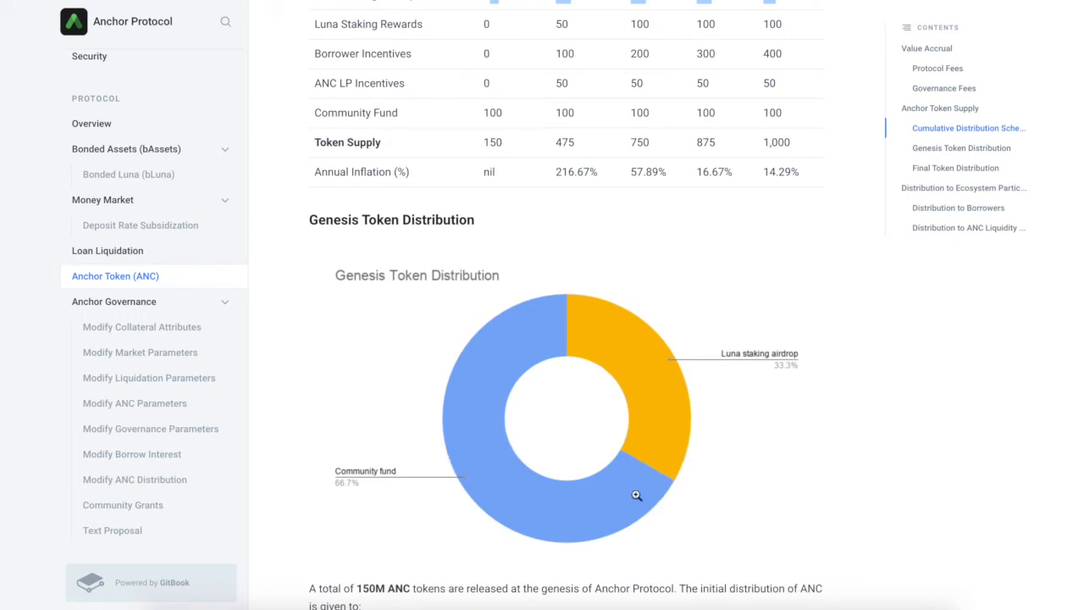
pyautogui.scroll(-3)
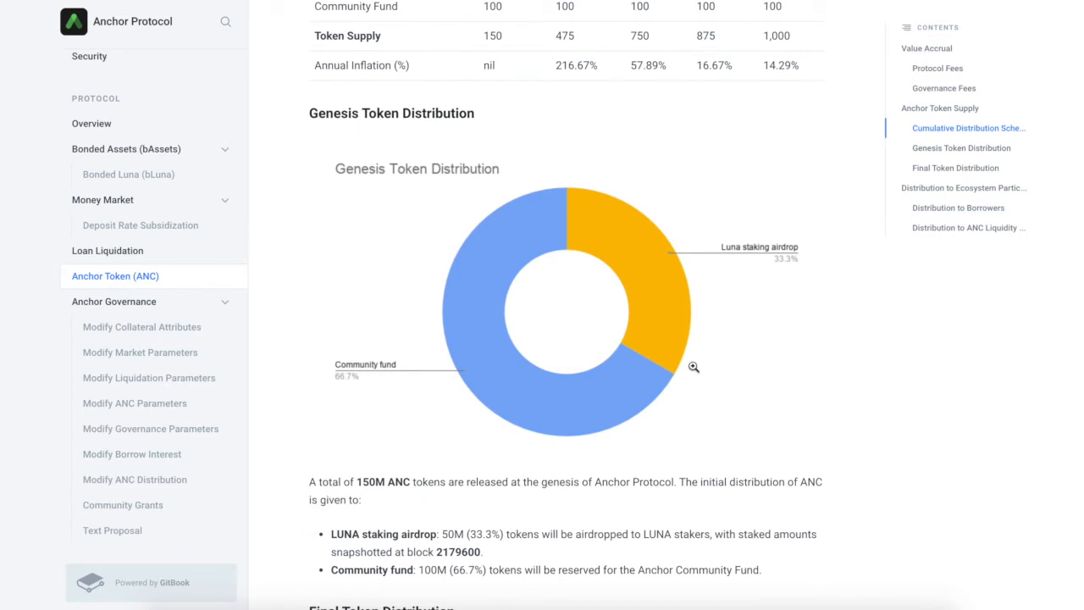
pyautogui.moveTo(702, 353)
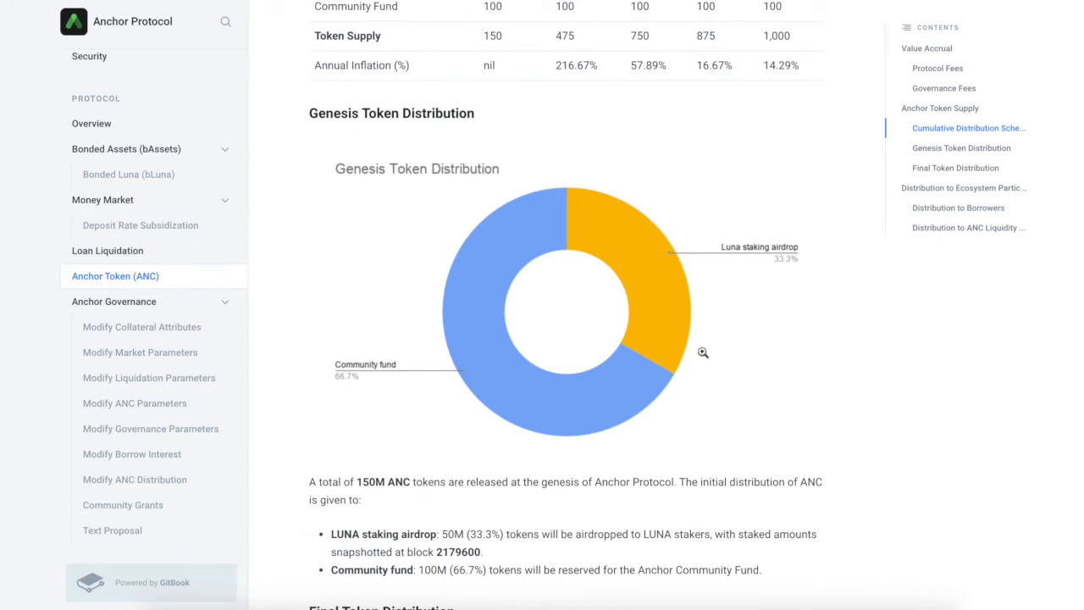
pyautogui.scroll(-3)
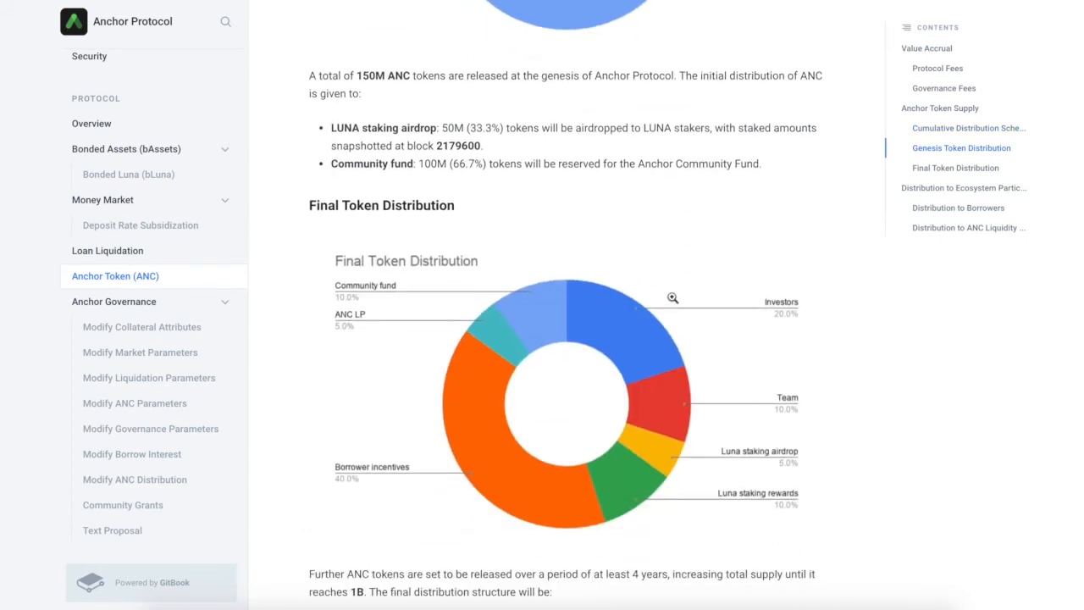
pyautogui.moveTo(671, 423)
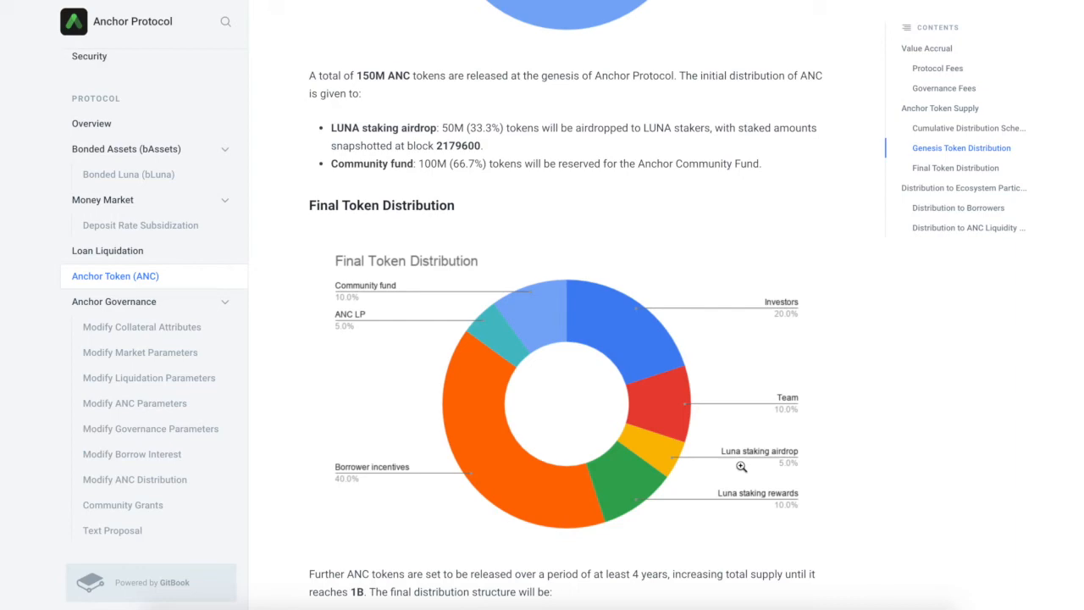
pyautogui.moveTo(695, 314)
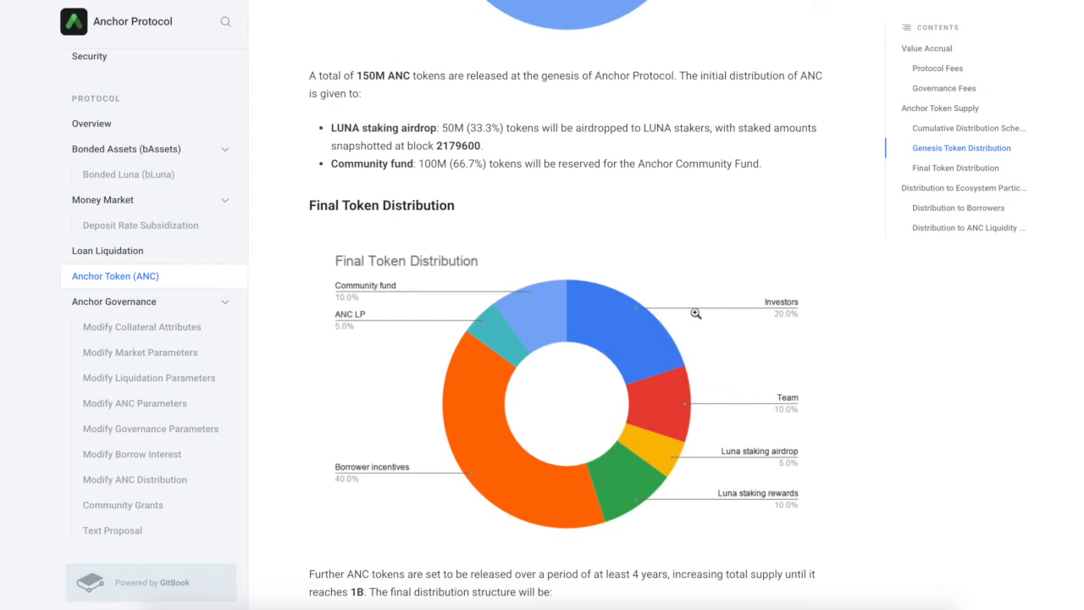
pyautogui.scroll(-3)
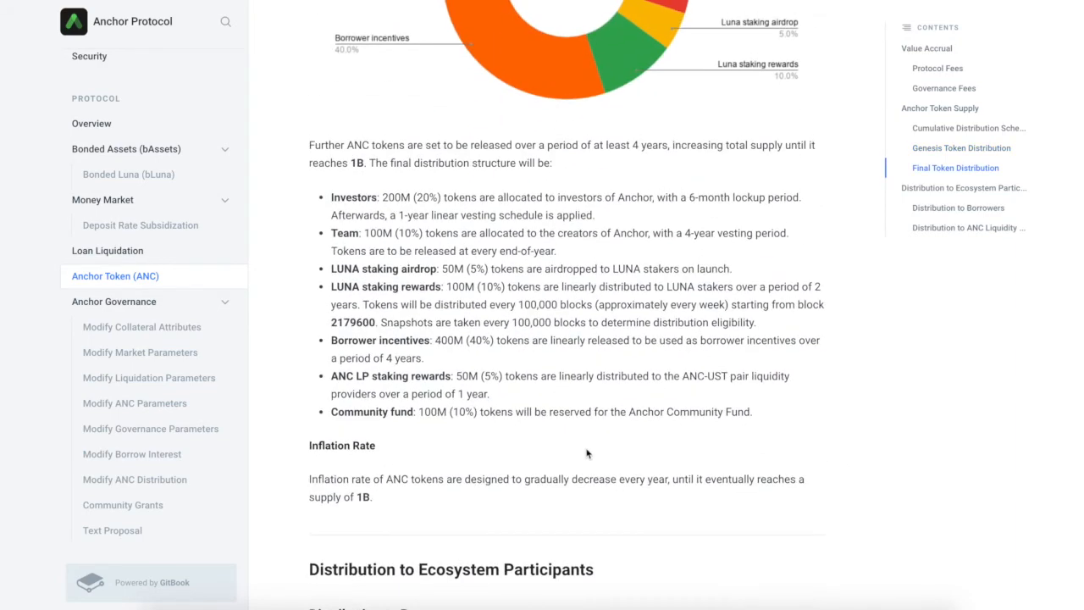
# Step: Continue down the ANC docs to the Distribution to Ecosystem Participants heading
pyautogui.scroll(-3)
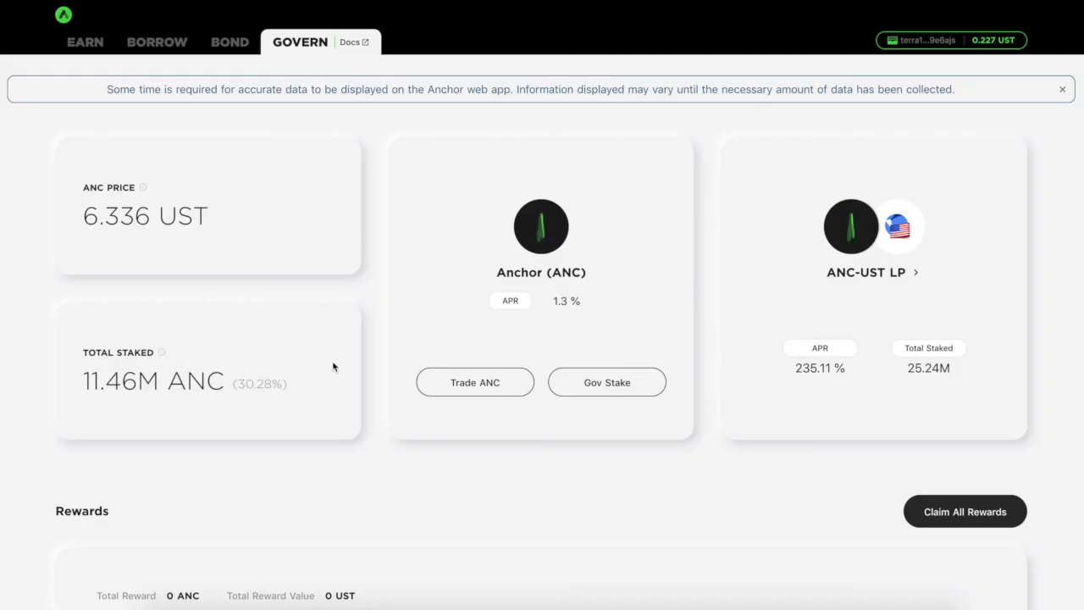
pyautogui.moveTo(606, 382)
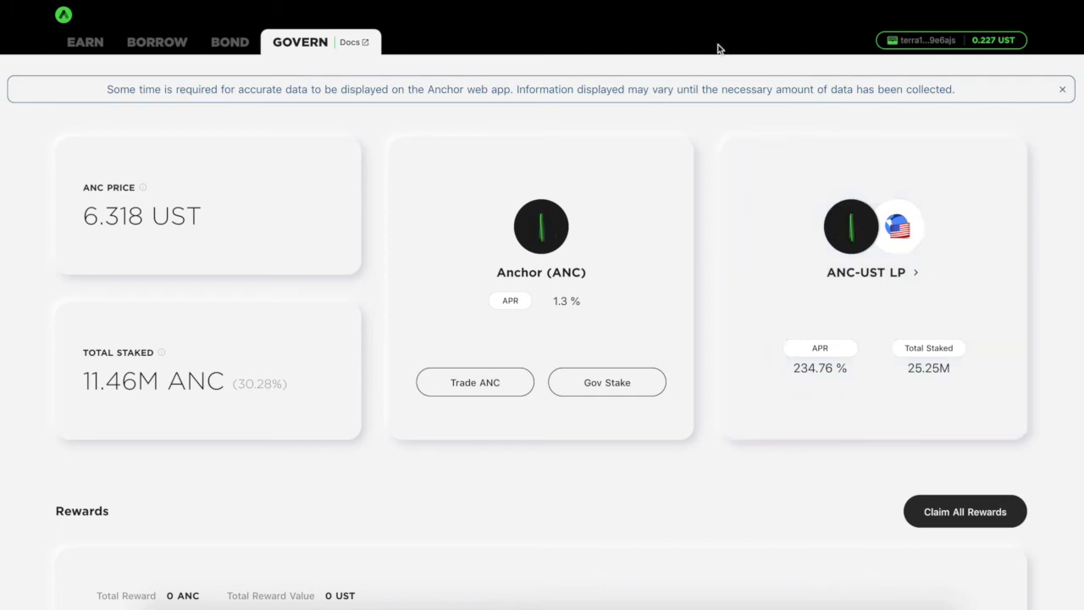
pyautogui.moveTo(843, 408)
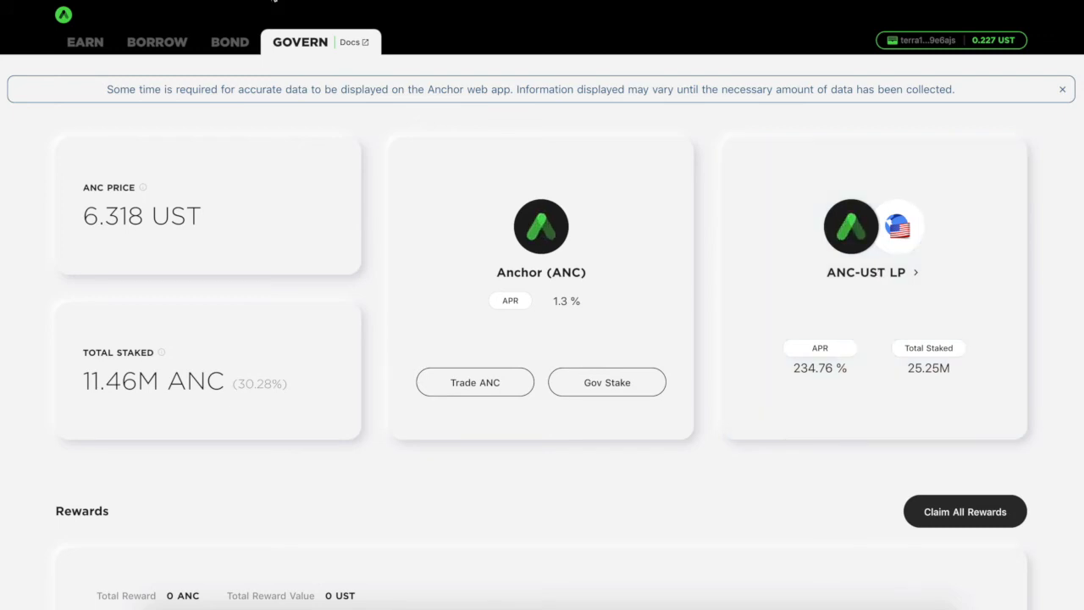
# Step: Visit the Earn deposits page, then open the Anchor documentation
pyautogui.click(84, 41)
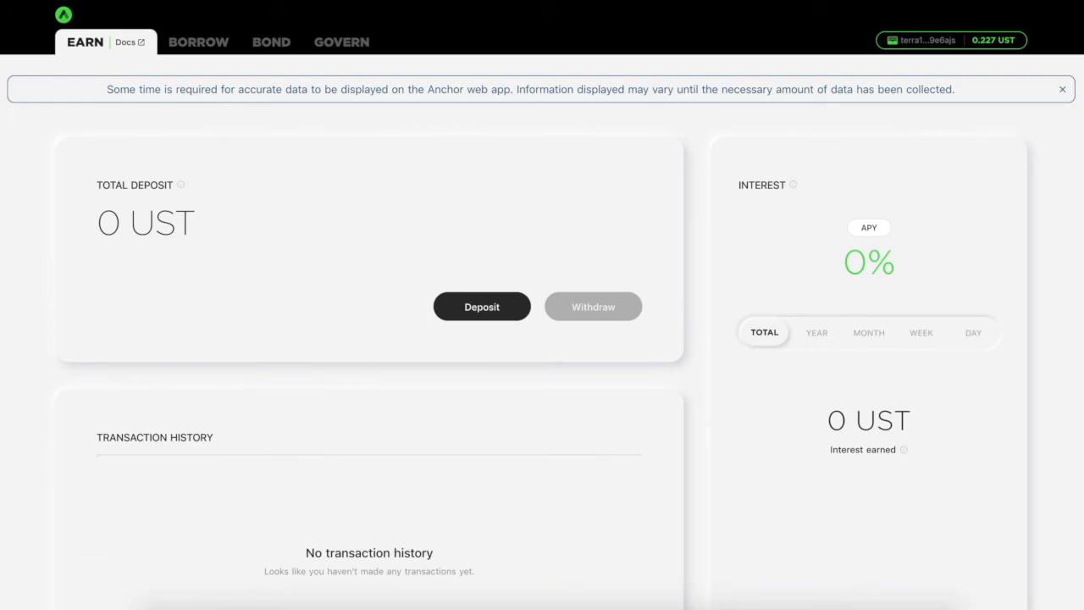
pyautogui.click(127, 41)
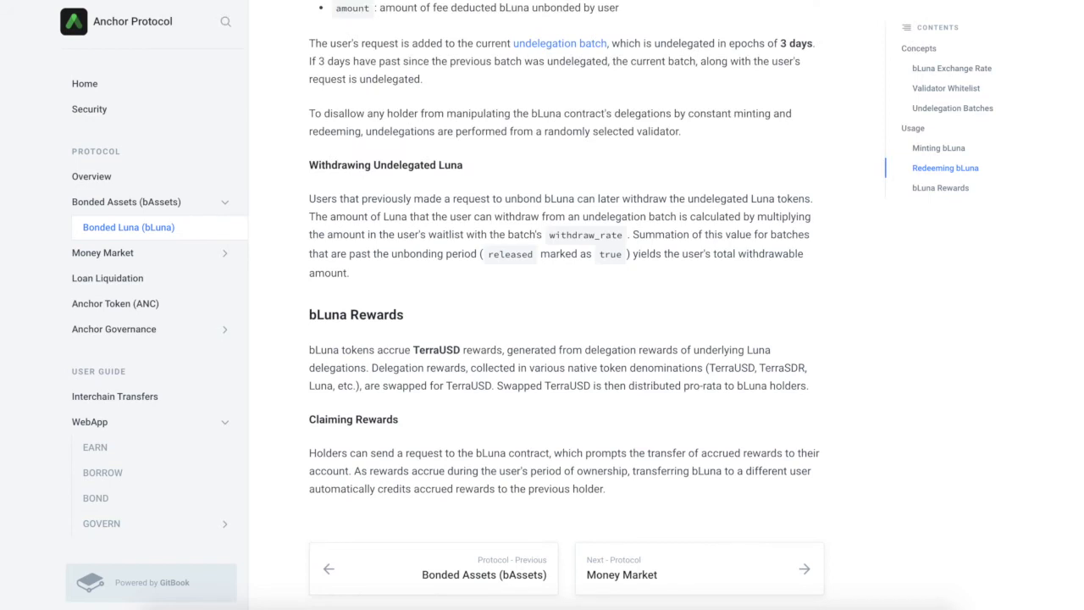
pyautogui.moveTo(571, 220)
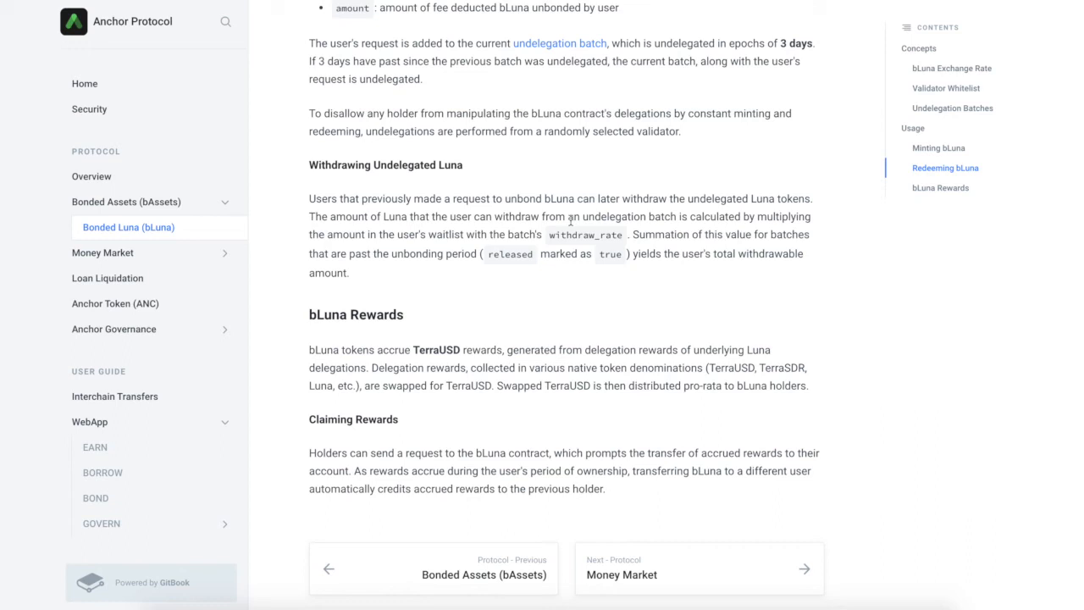
pyautogui.moveTo(572, 220)
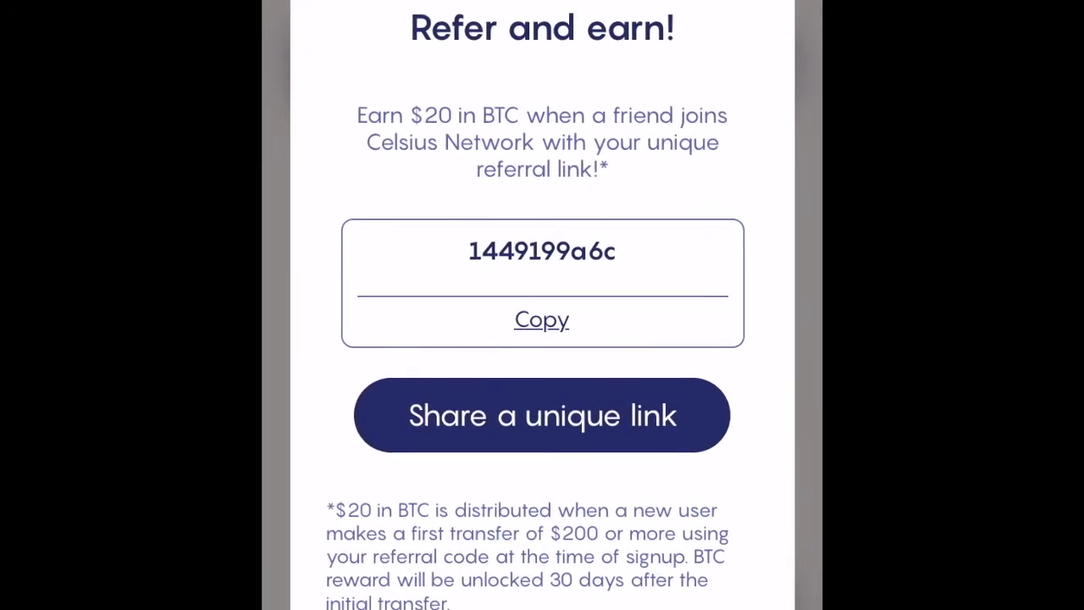
# Step: Scroll through the Celsius Refer and earn screen with its referral code and share link
pyautogui.scroll(-3)
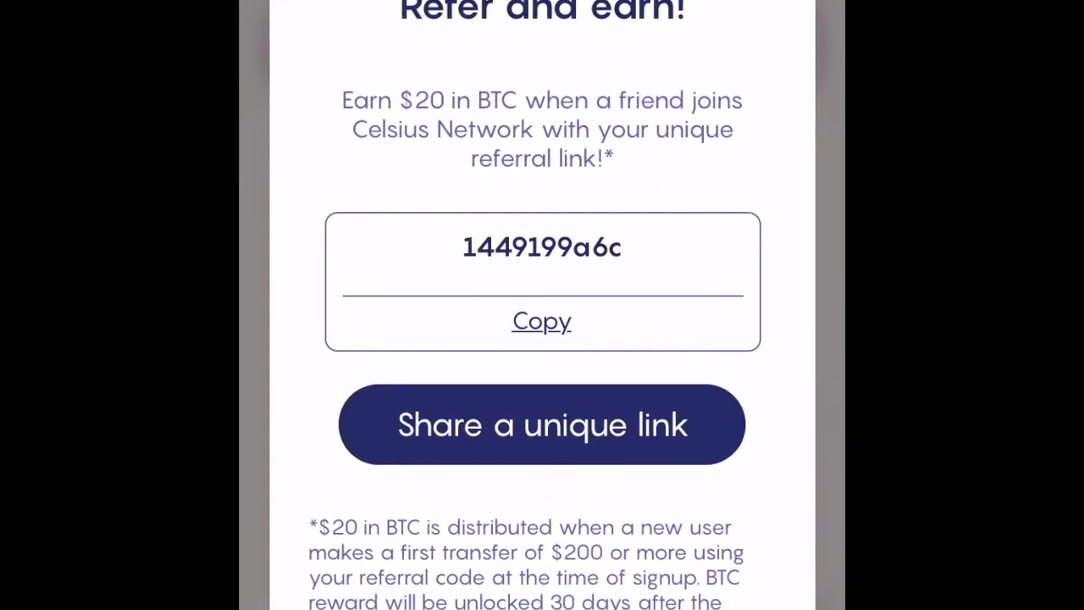
pyautogui.scroll(-3)
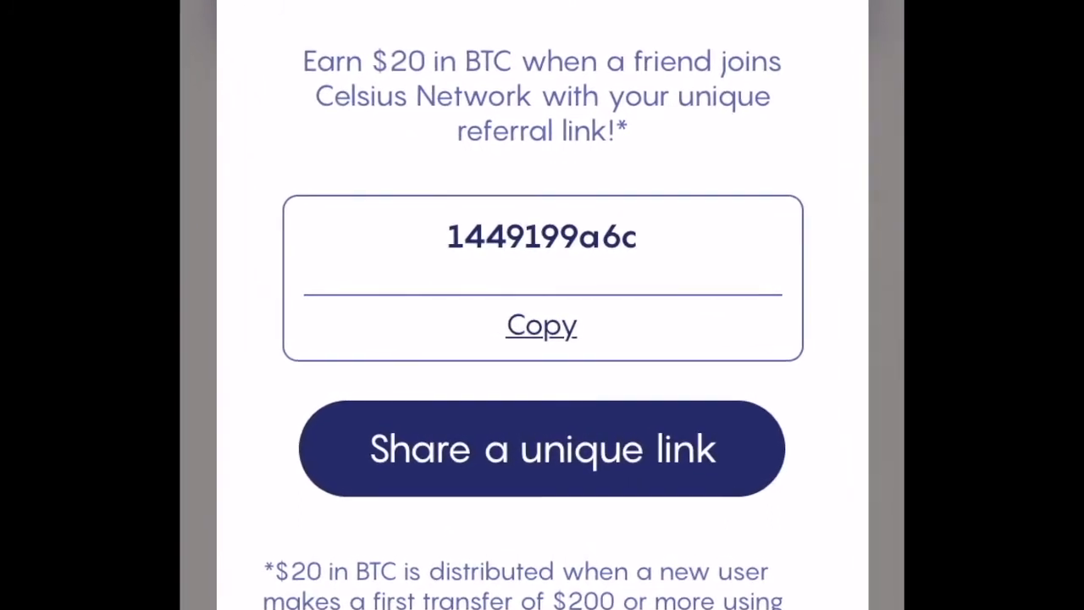
pyautogui.scroll(-3)
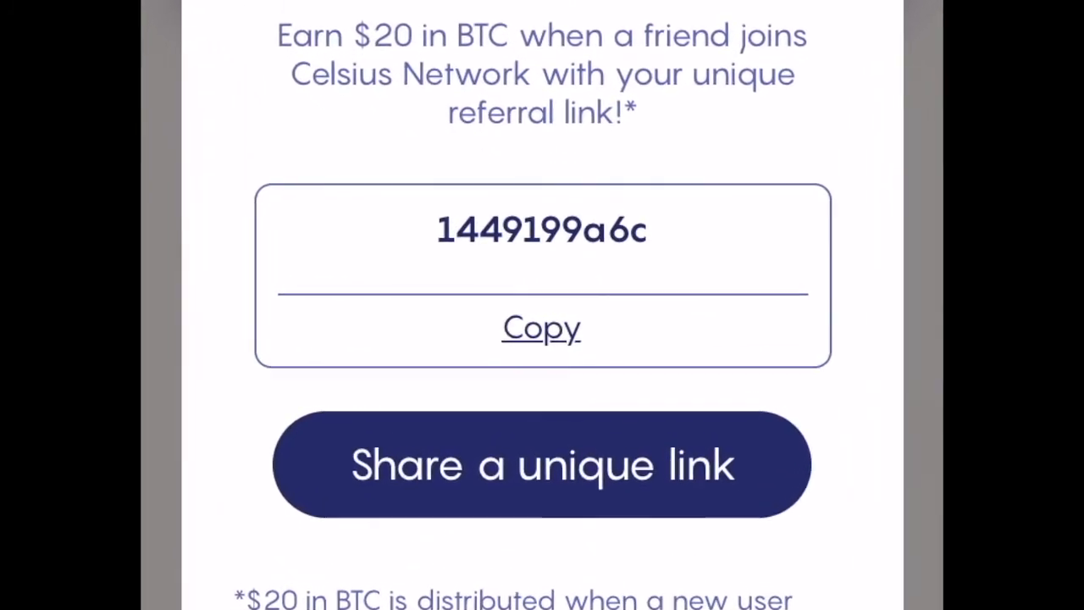
pyautogui.scroll(-3)
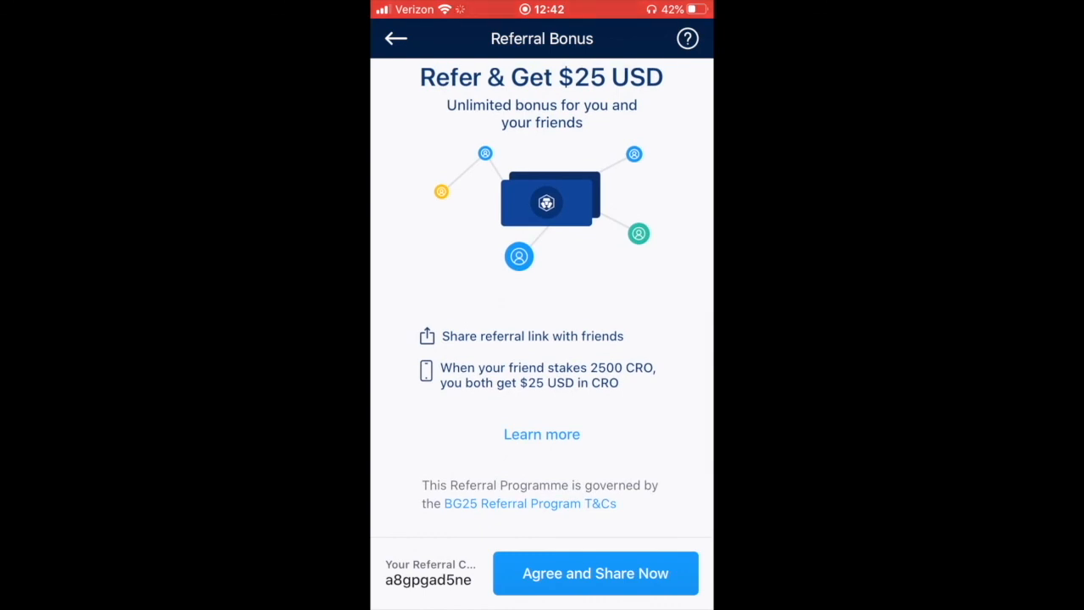
# Step: Scroll the Crypto.com Refer & Get $25 USD page down to the Agree and Share Now button
pyautogui.scroll(-3)
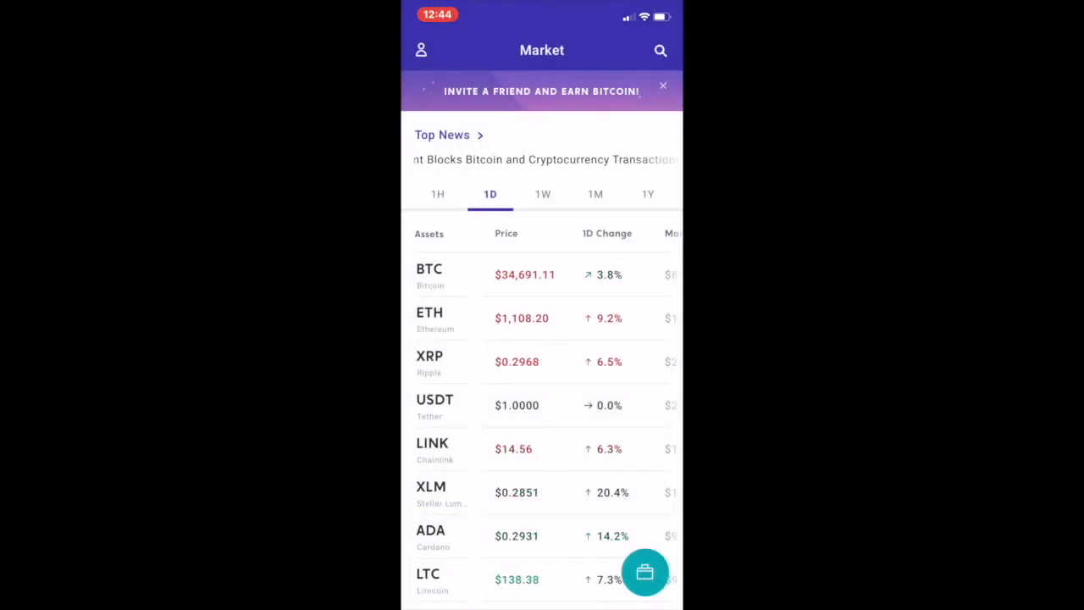
# Step: View Bitcoin's details in Voyager, start a BTC purchase and cancel it
pyautogui.scroll(-3)
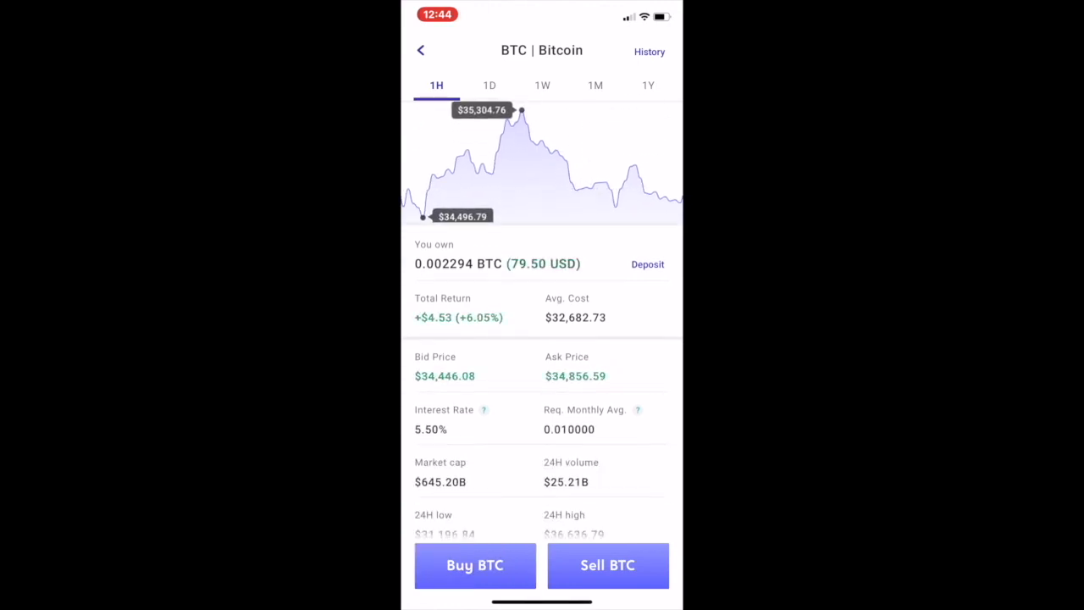
pyautogui.click(474, 565)
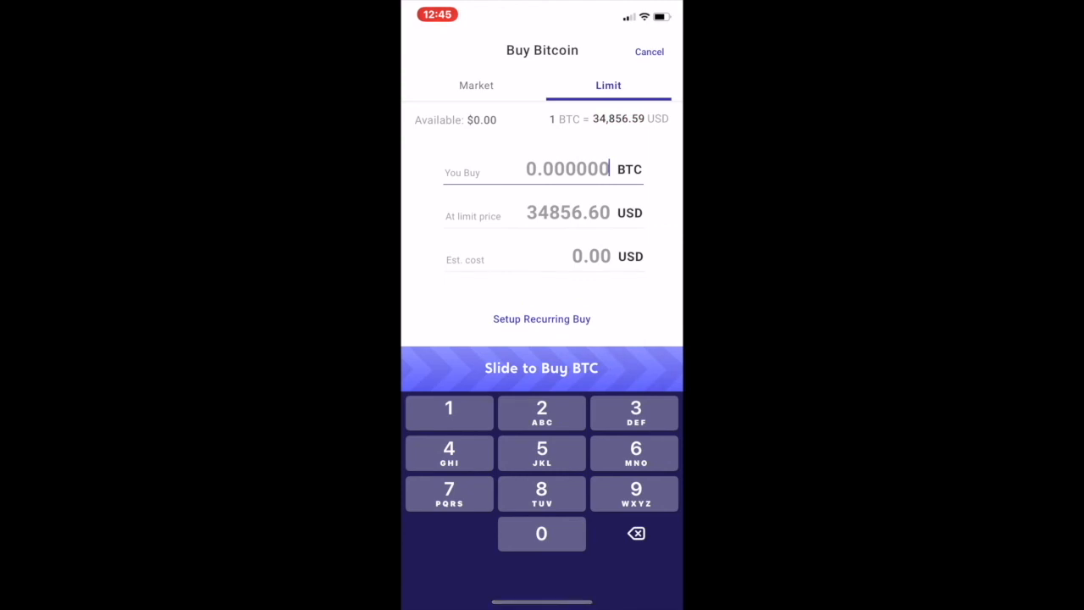
pyautogui.click(649, 52)
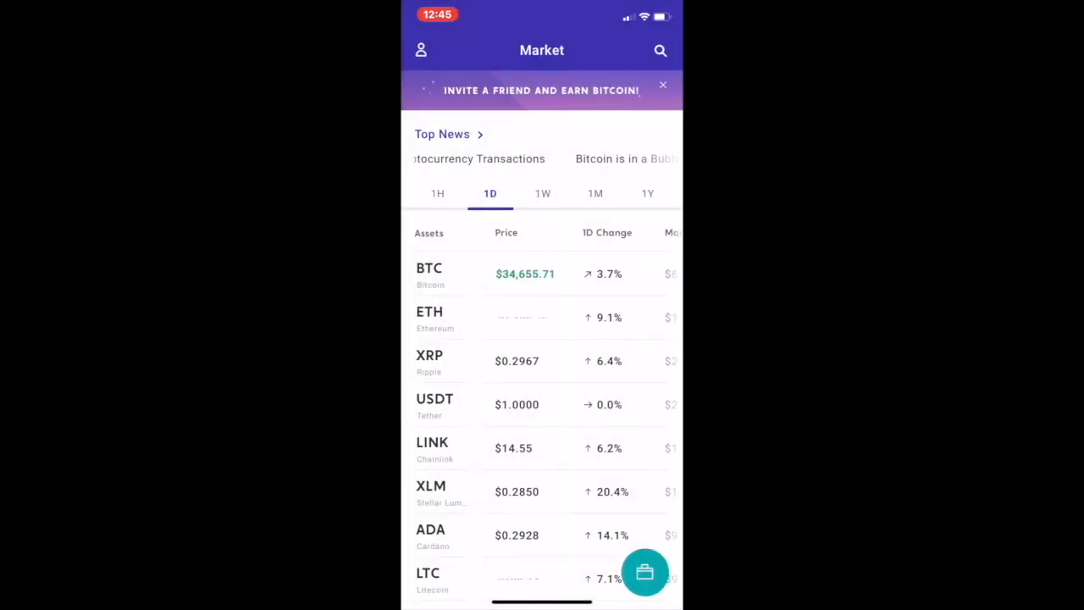
# Step: View the Invite a Friend and Earn $25 in Bitcoin offer, then leave it
pyautogui.click(541, 90)
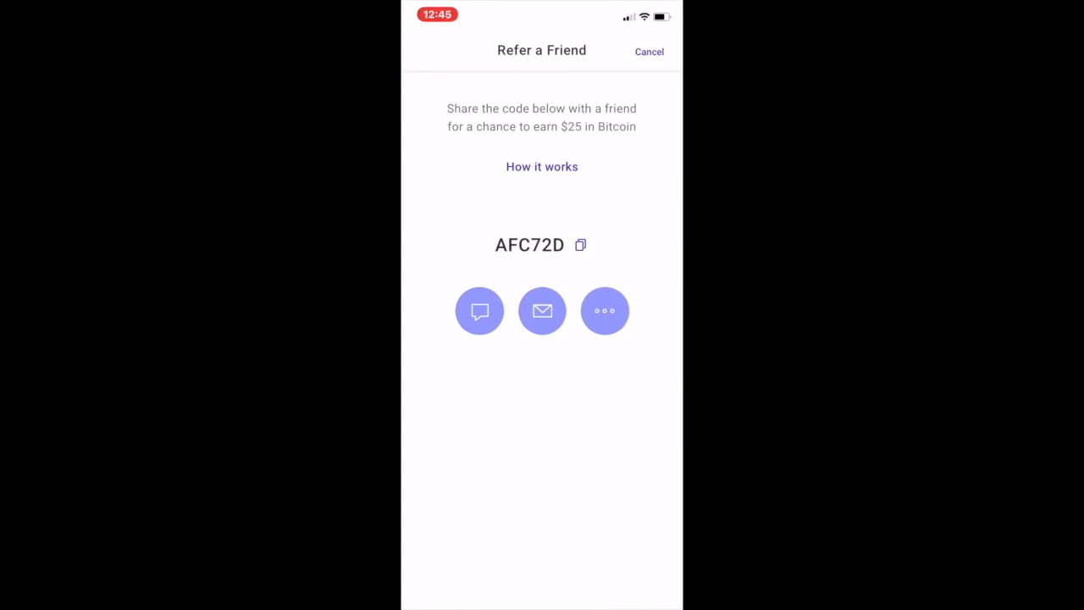
pyautogui.click(648, 51)
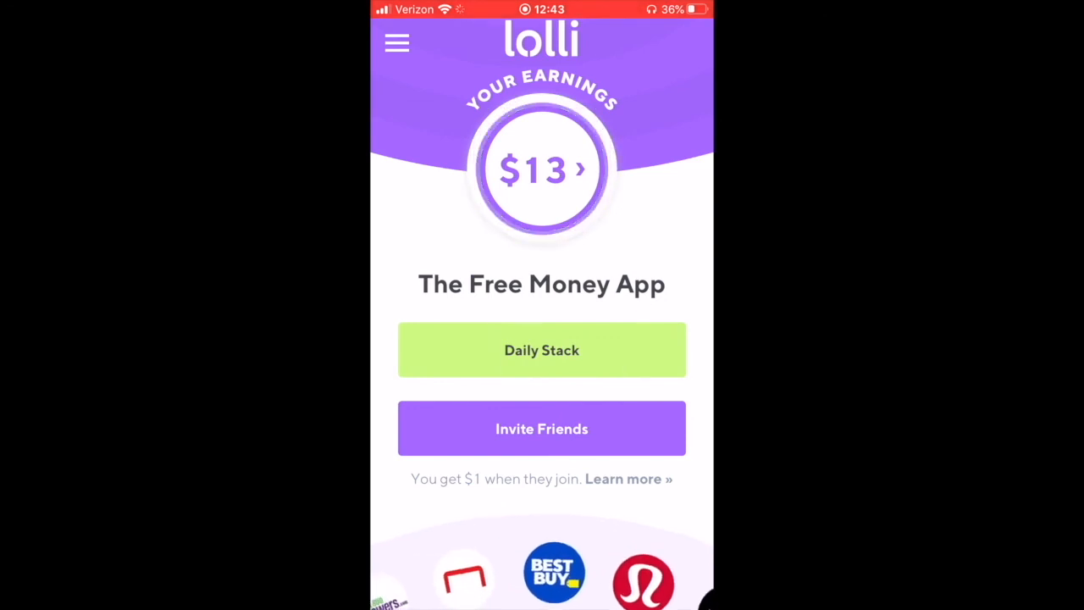
# Step: Show Lolli's wallet history with Daily Stack rewards and the $1.00 friend invite bonus
pyautogui.click(541, 349)
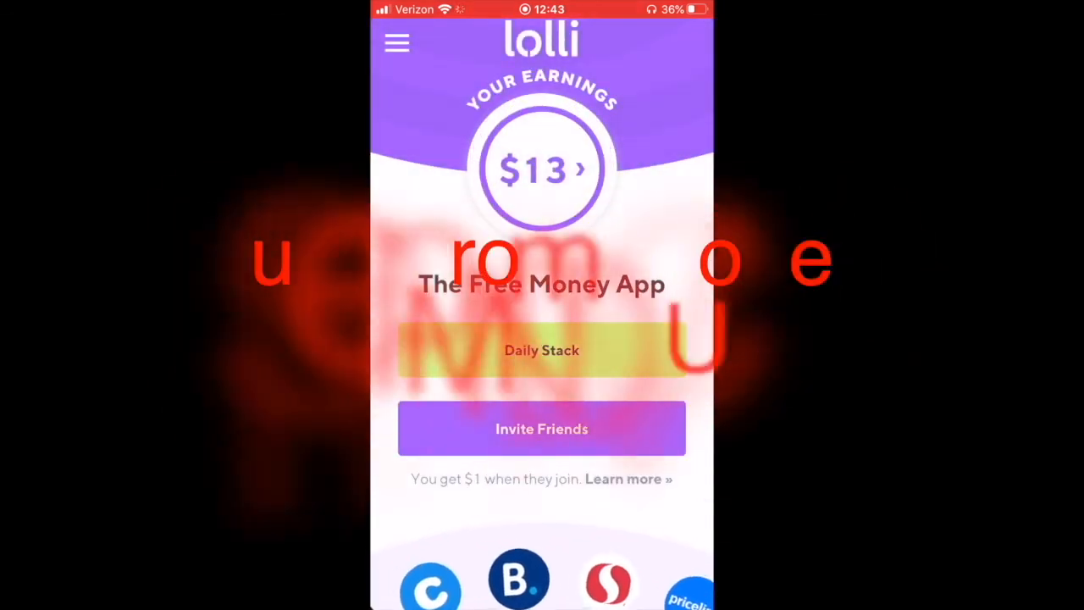
pyautogui.click(541, 169)
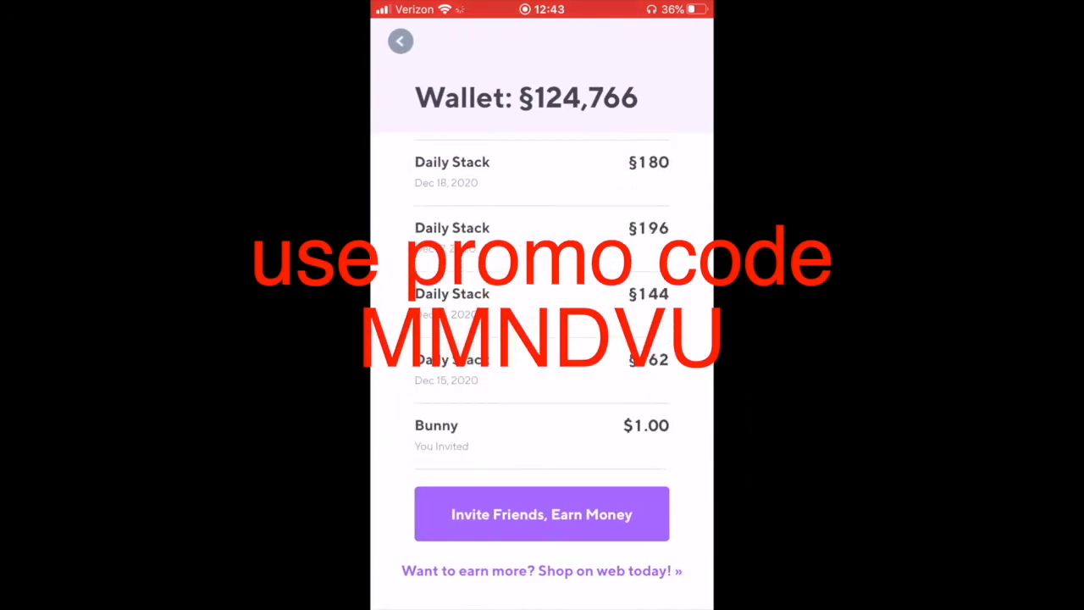
pyautogui.scroll(-3)
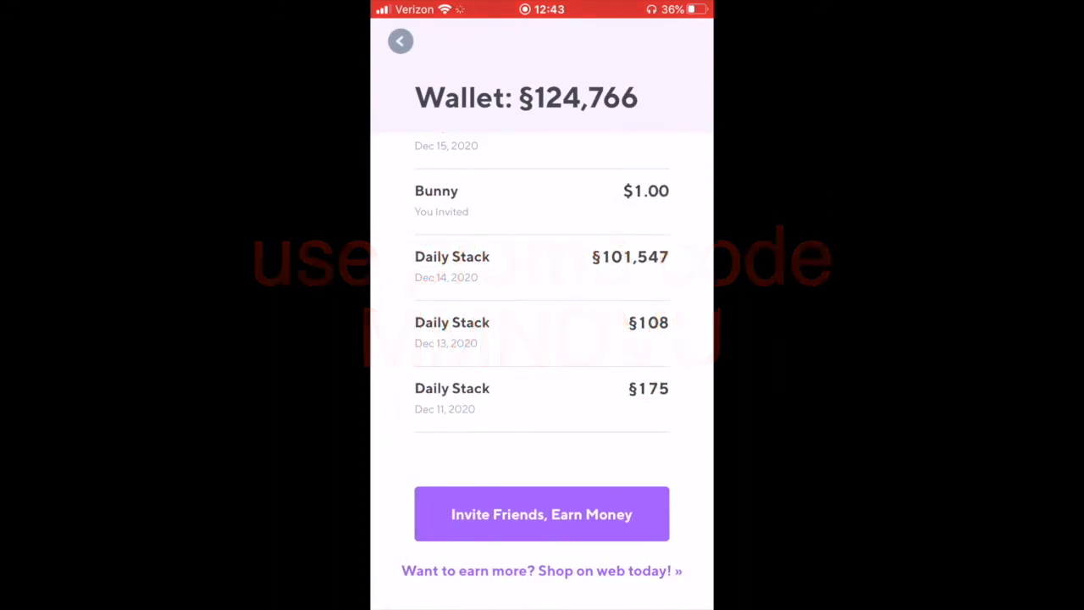